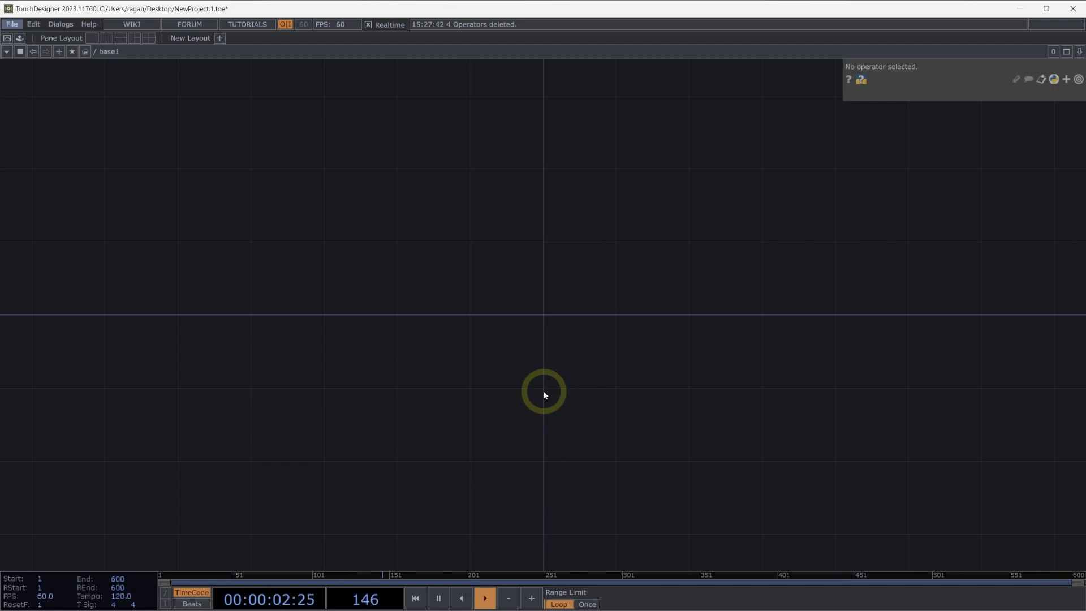
# Step: Add a Circle TOP and wire it into a new TOP to CHOP converter
pyautogui.doubleClick(544, 391)
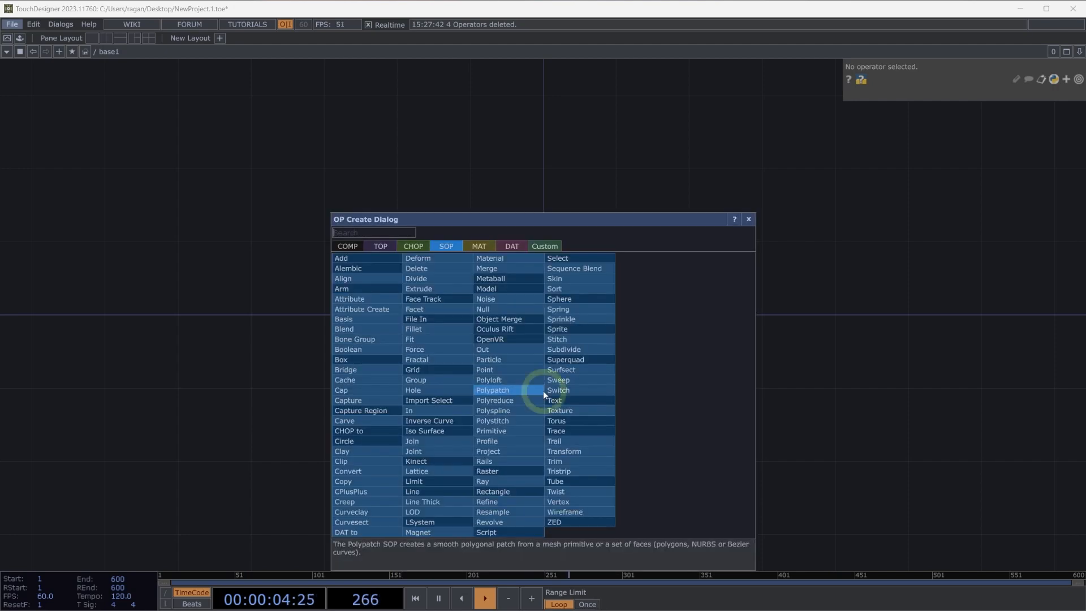
pyautogui.click(380, 245)
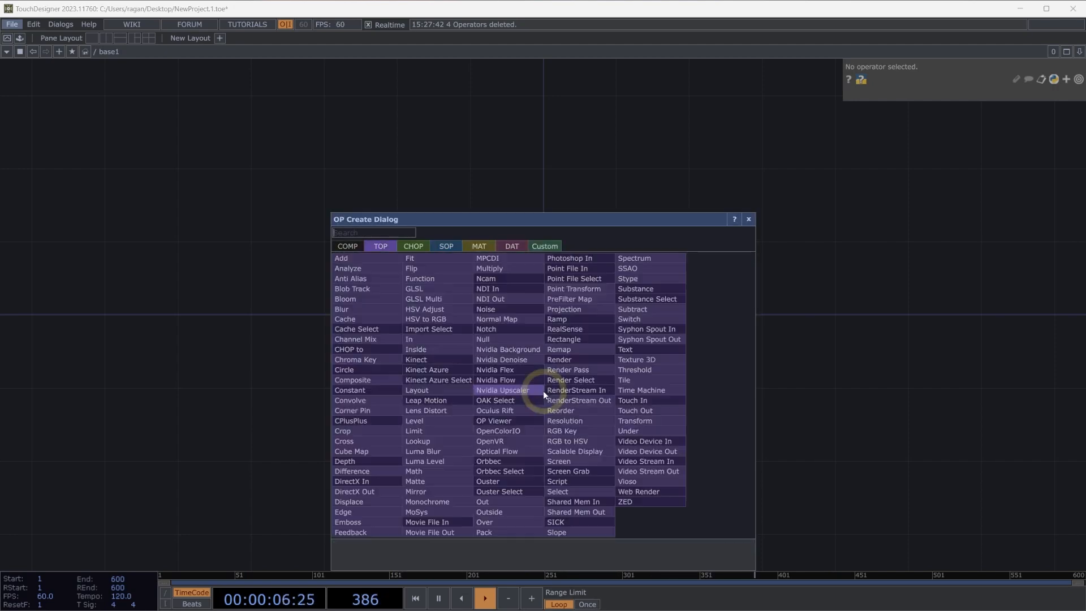
pyautogui.write('c')
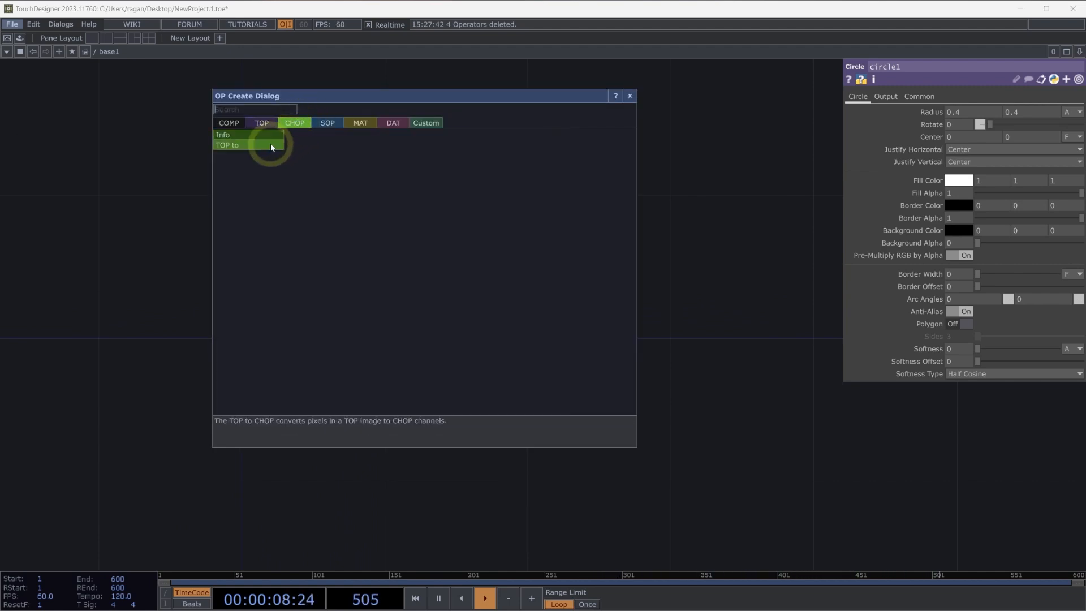
pyautogui.click(226, 145)
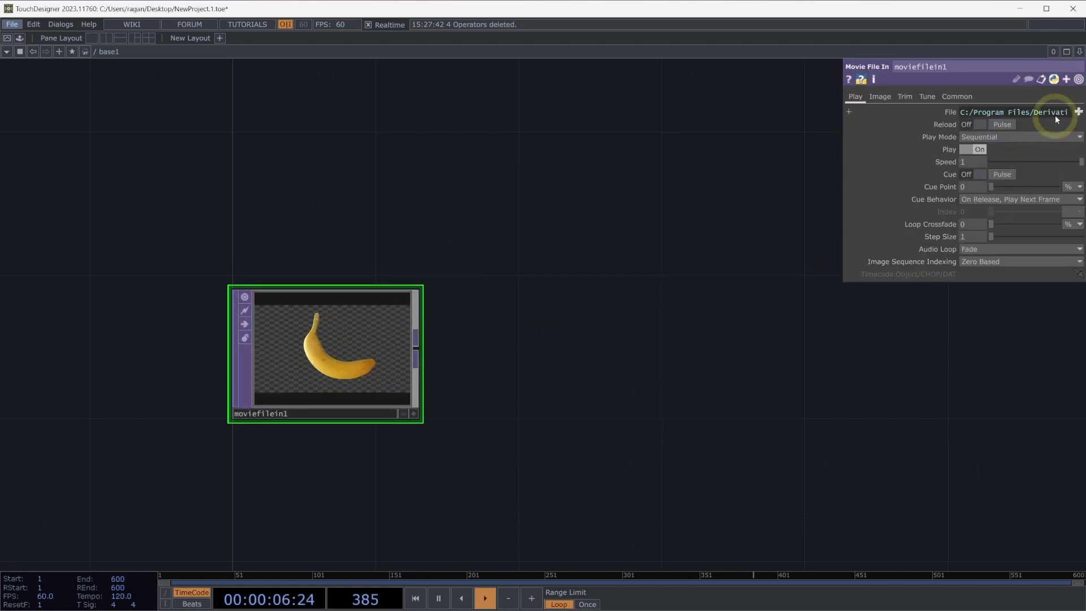
# Step: Set moviefilein1's file to the butterfly image and feed it into a Trace SOP
pyautogui.click(1078, 112)
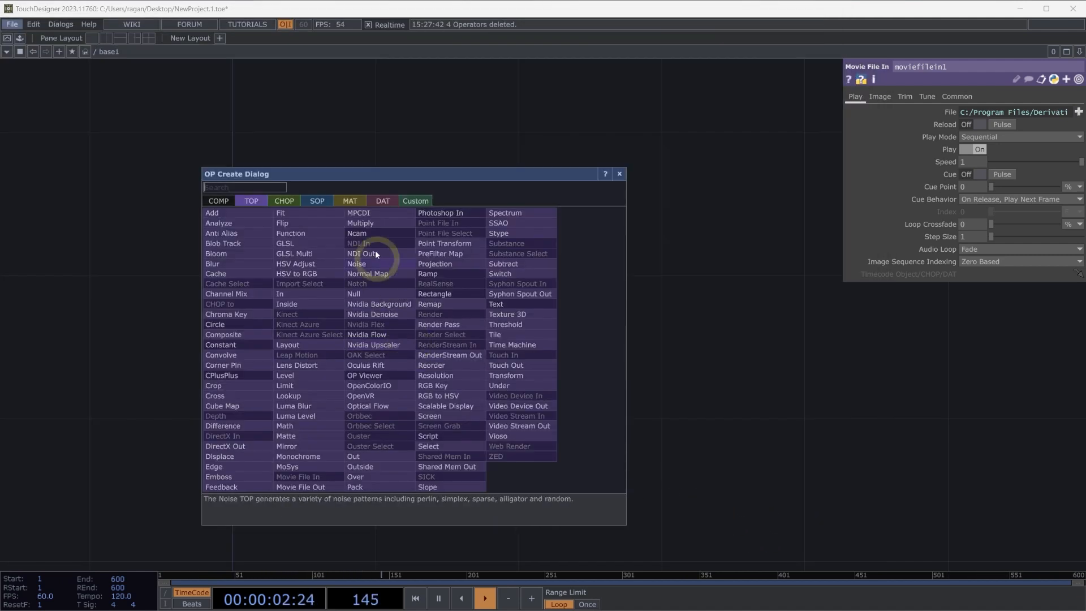
pyautogui.click(317, 202)
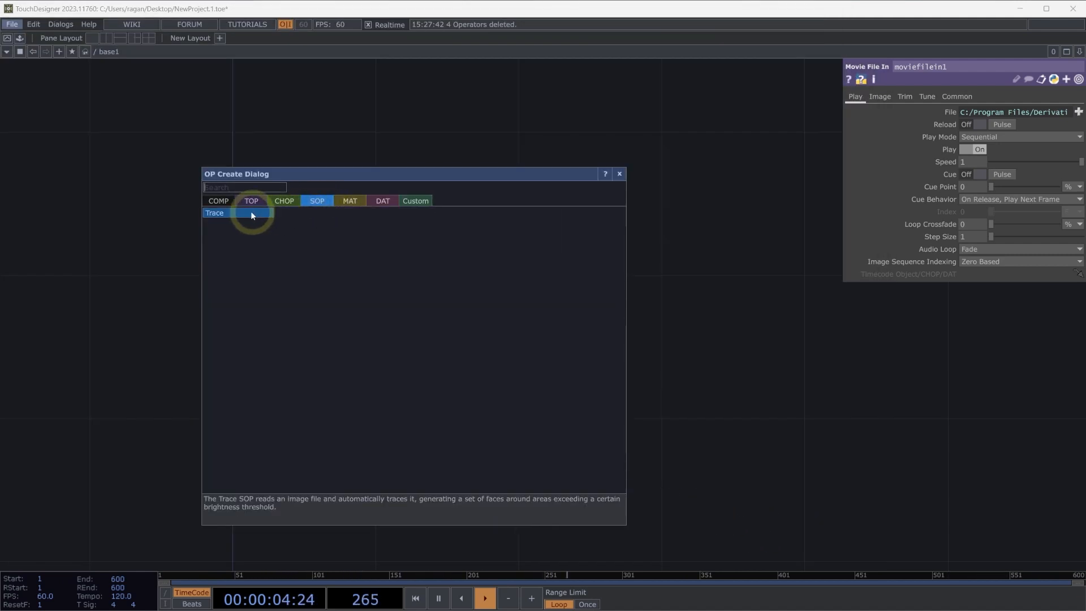
pyautogui.click(215, 212)
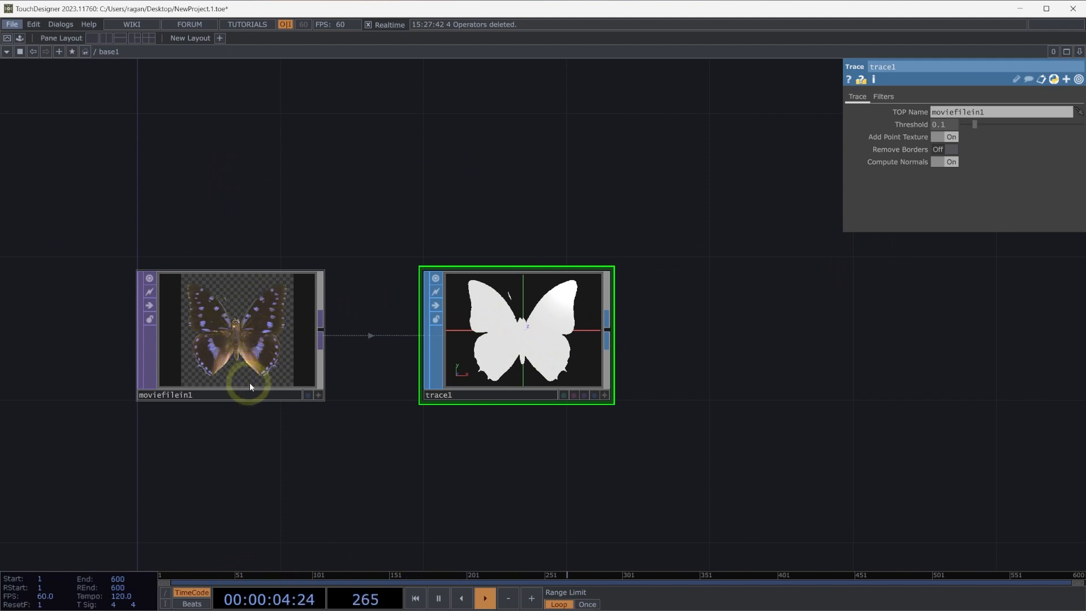
pyautogui.moveTo(285, 328)
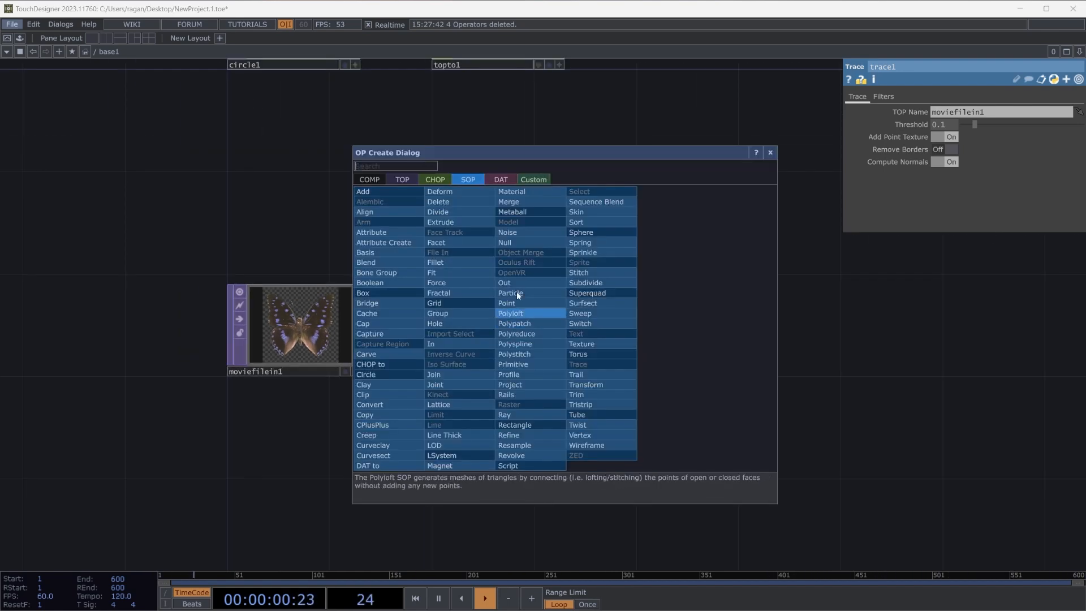
# Step: Add a Geometry COMP after trace1 and create a Phong material
pyautogui.click(368, 181)
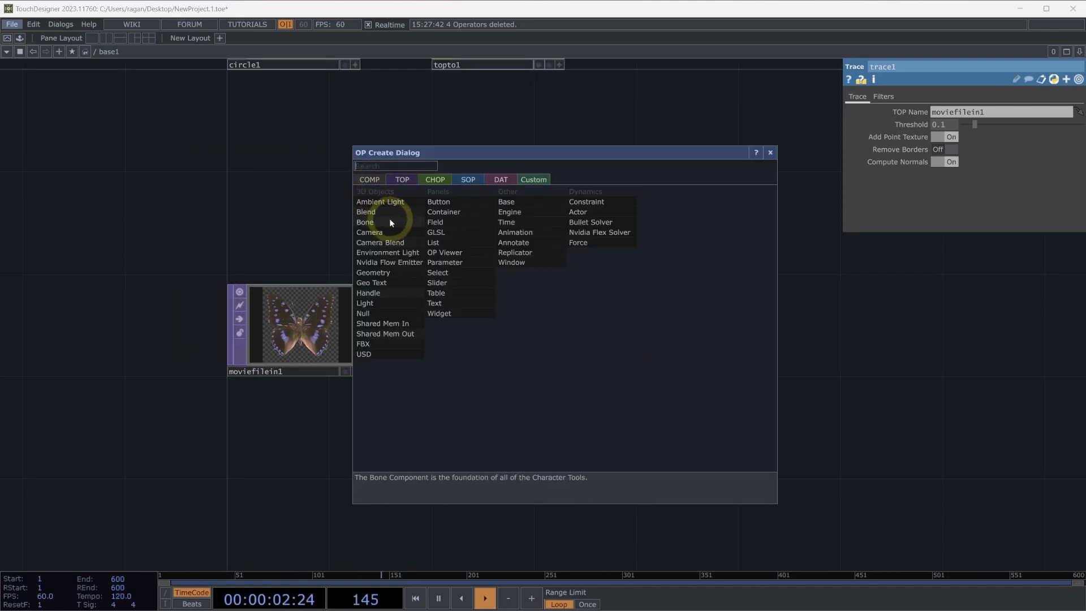
pyautogui.click(372, 273)
pyautogui.write('phon')
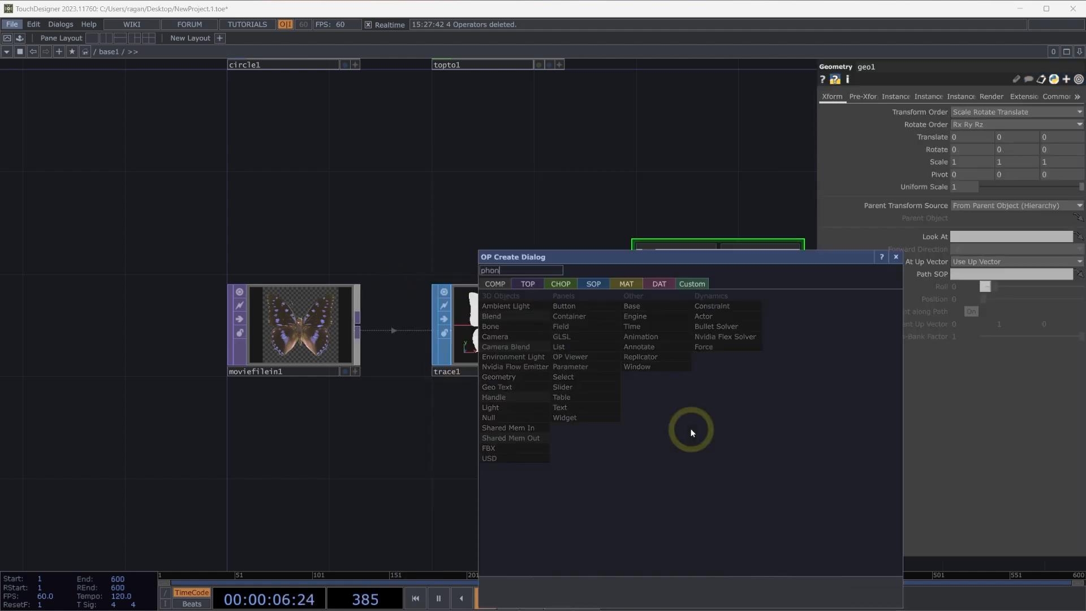
pyautogui.click(624, 283)
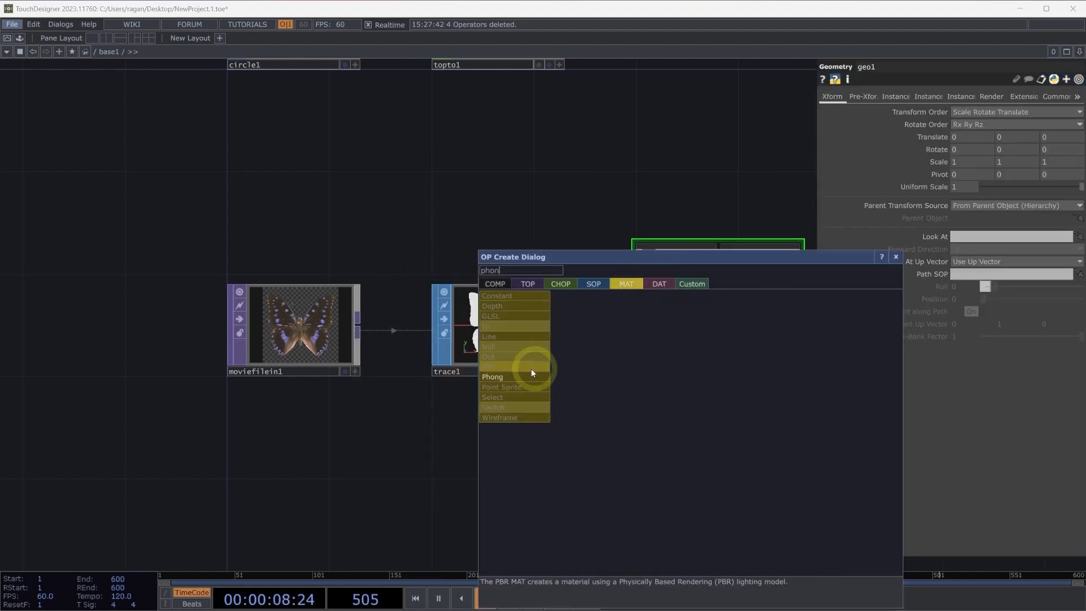
pyautogui.click(492, 375)
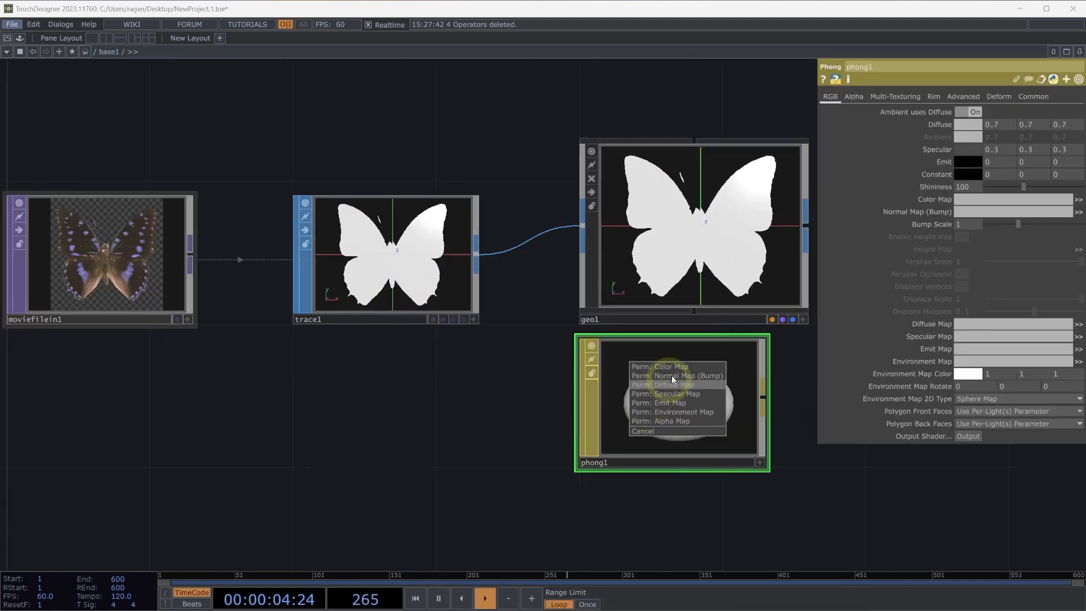
# Step: Use moviefilein1 as phong1's colour map and assign phong1 as geo1's material
pyautogui.click(660, 366)
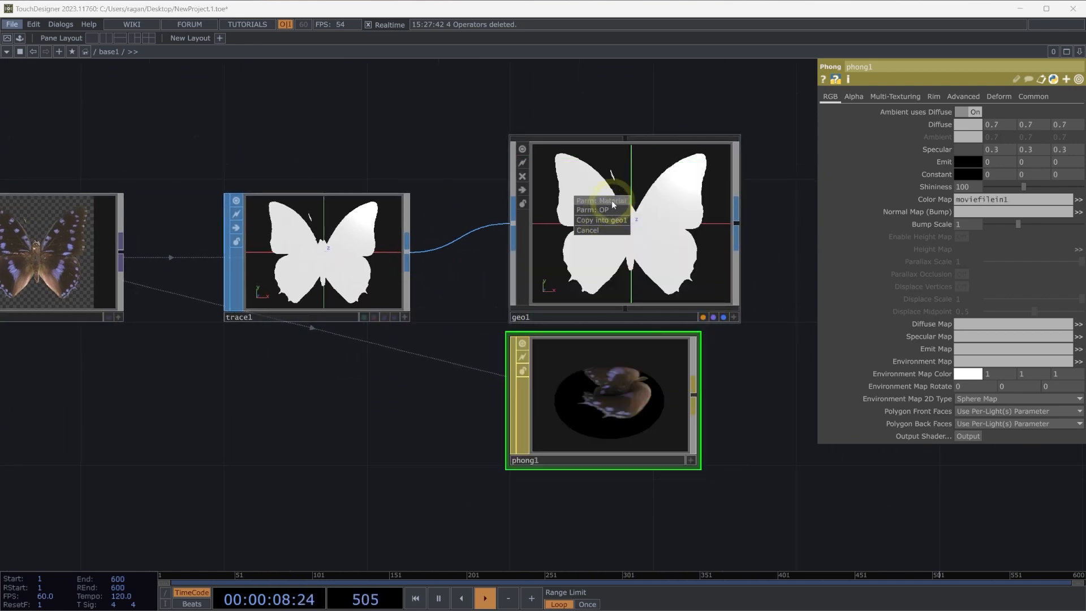
pyautogui.click(601, 219)
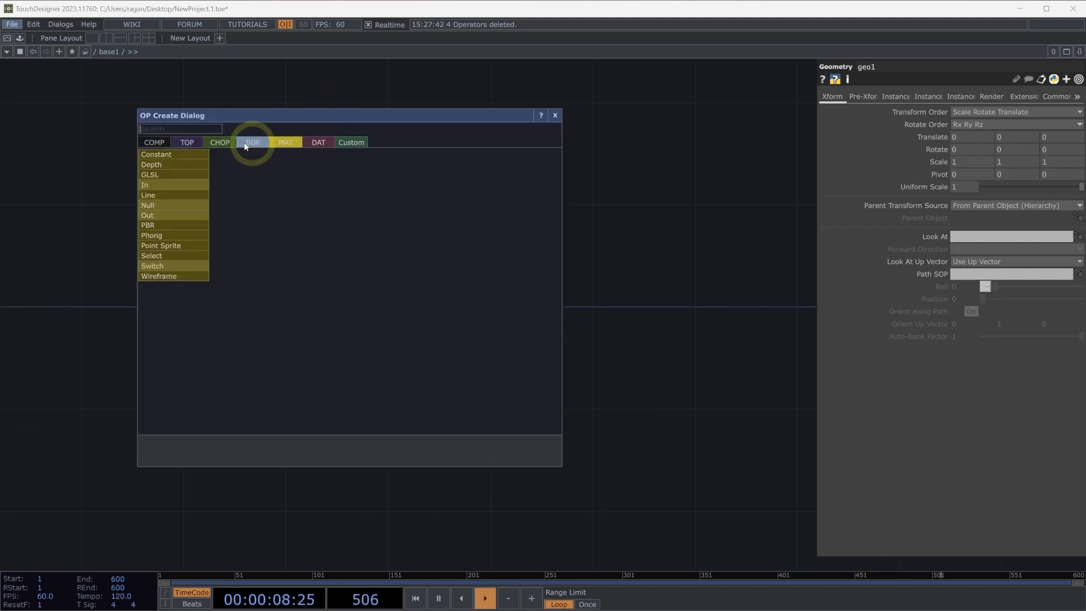
# Step: Create a Constant CHOP with three channels named r, g and b
pyautogui.click(219, 142)
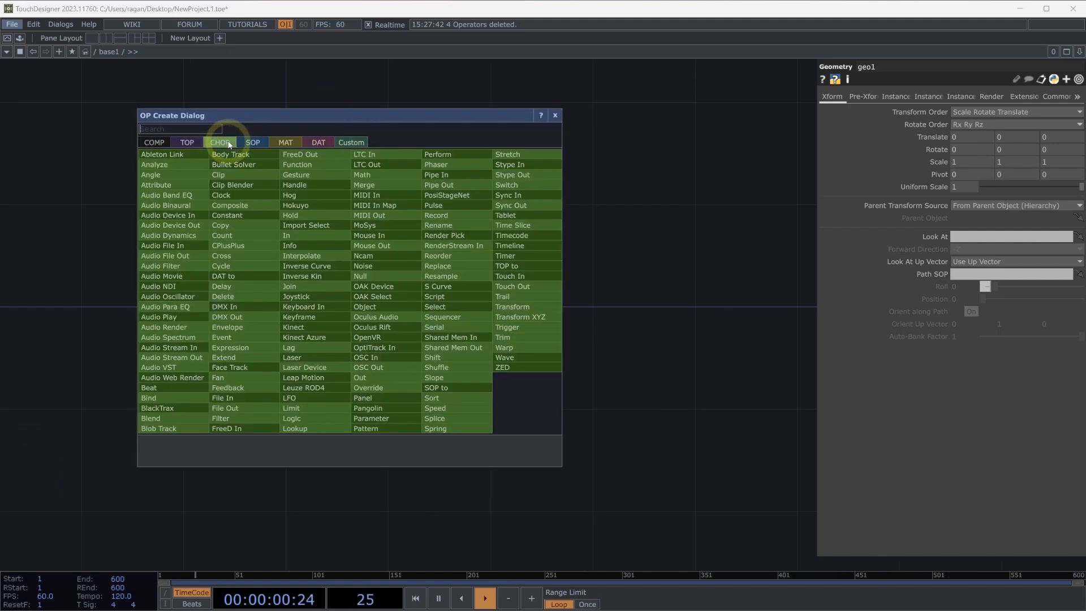
pyautogui.write('cons')
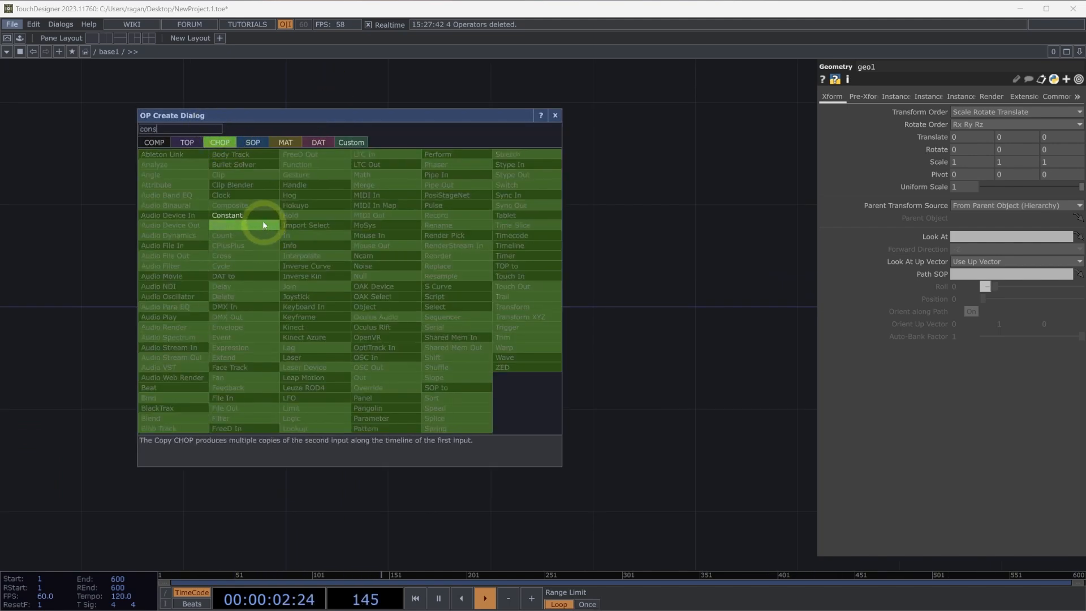
pyautogui.click(227, 214)
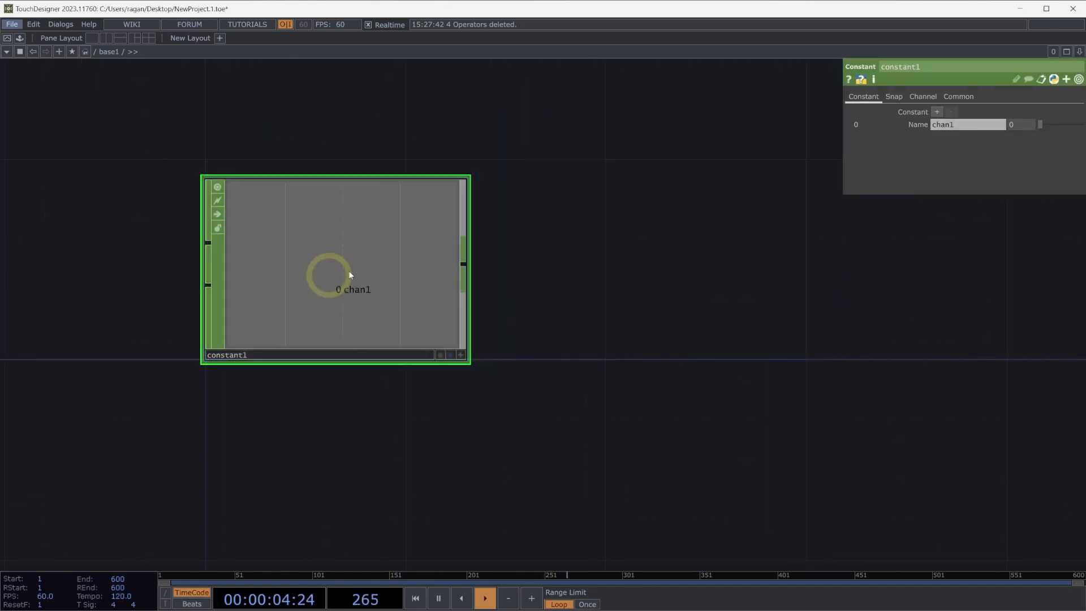
pyautogui.click(937, 112)
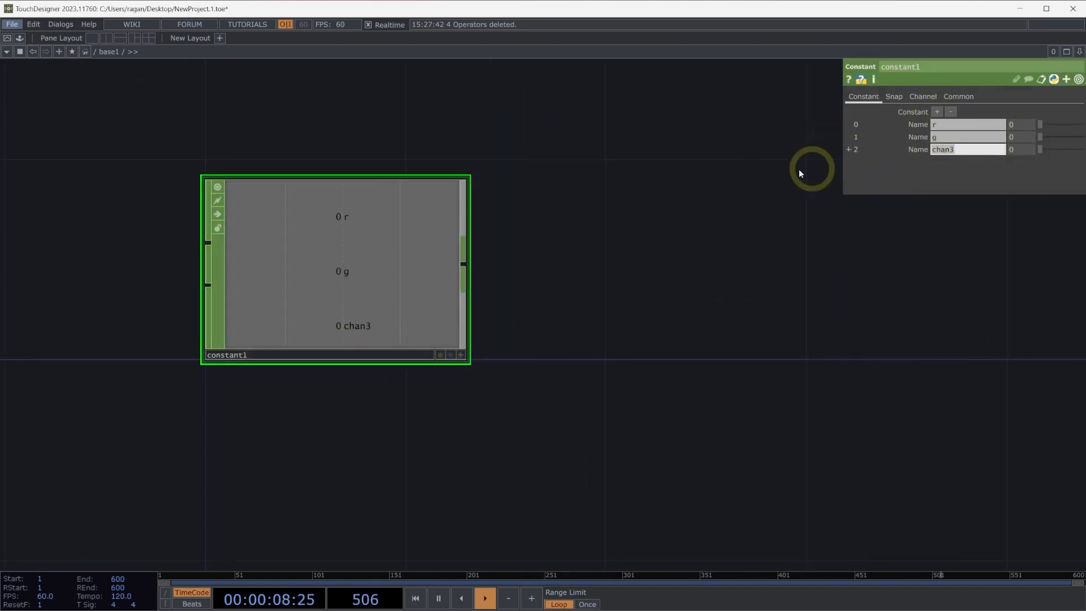
pyautogui.write('b')
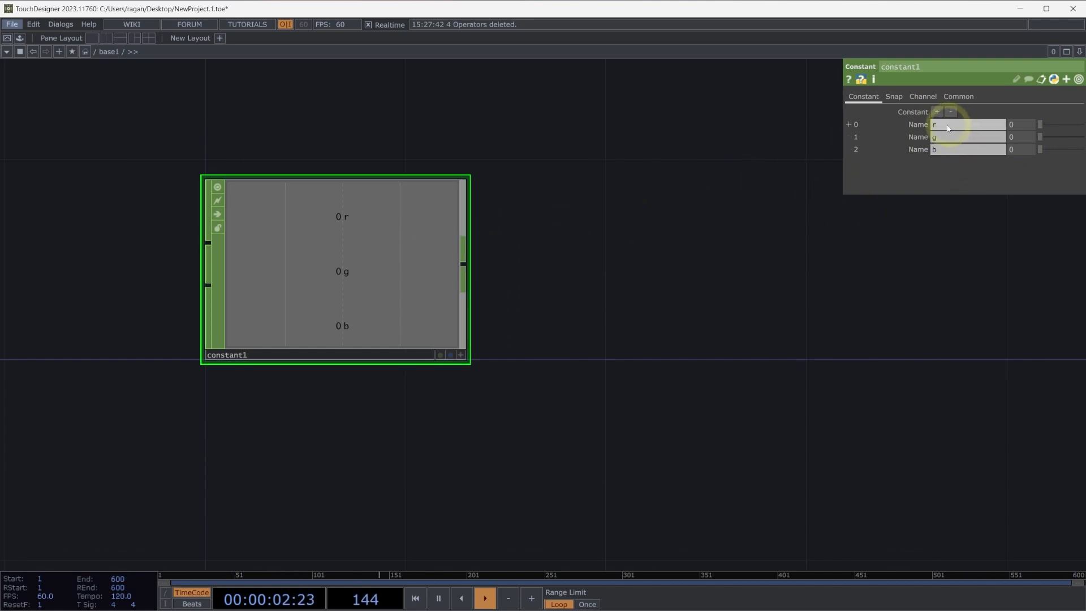
pyautogui.moveTo(670, 260)
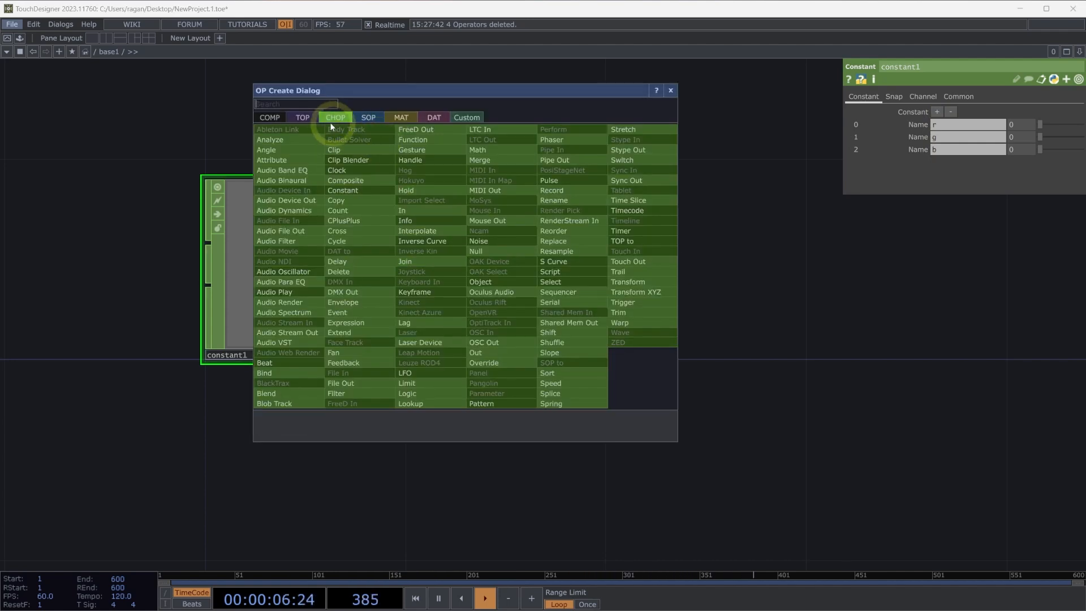
# Step: Convert constant1 into an image with a CHOP to TOP and enable Display Pixel Values on it
pyautogui.click(302, 116)
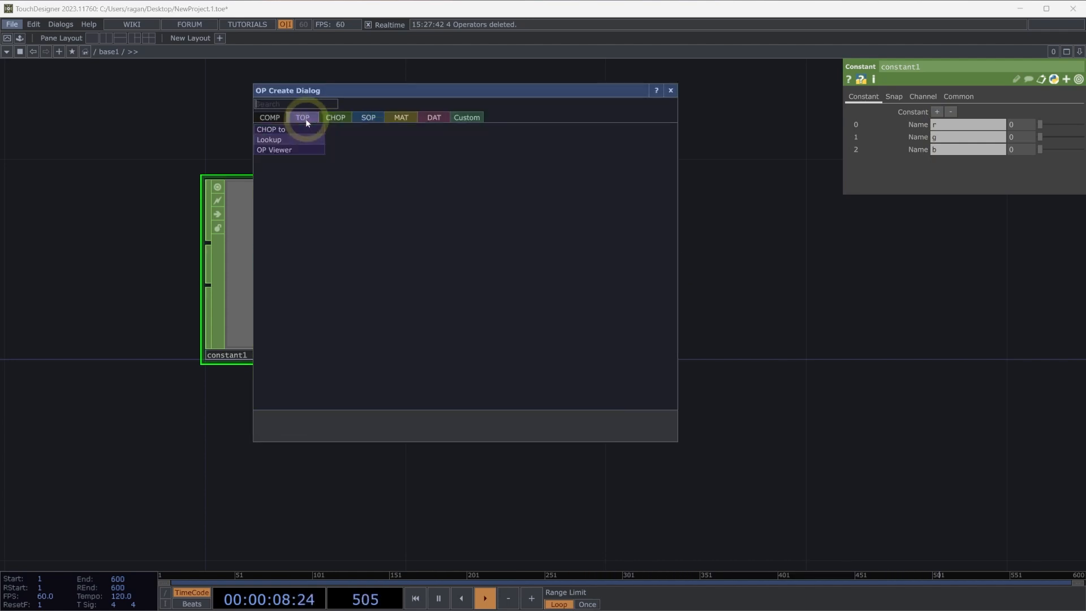
pyautogui.moveTo(272, 129)
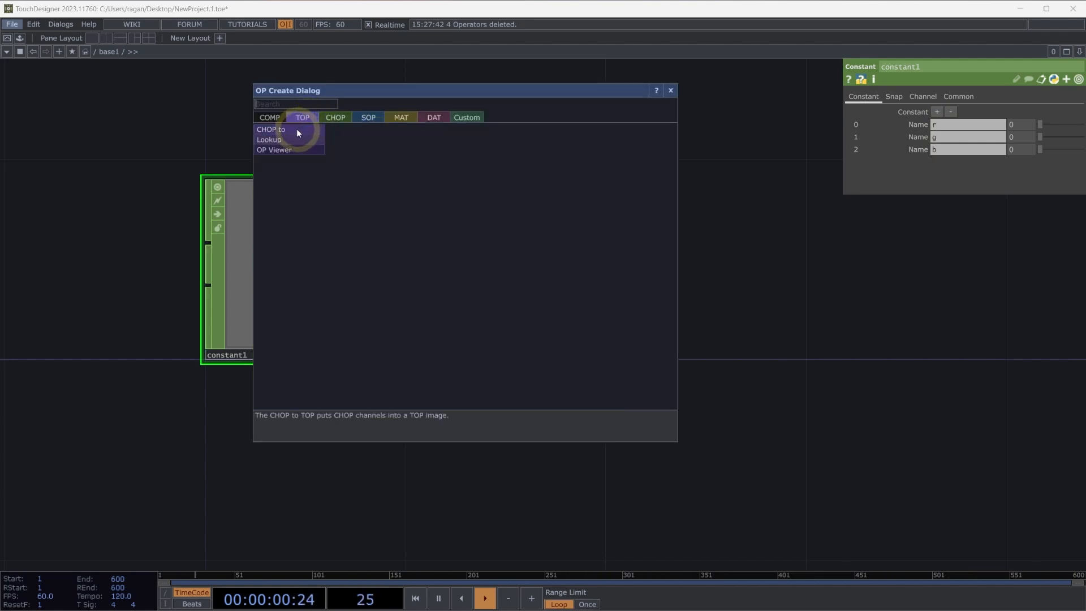
pyautogui.click(270, 129)
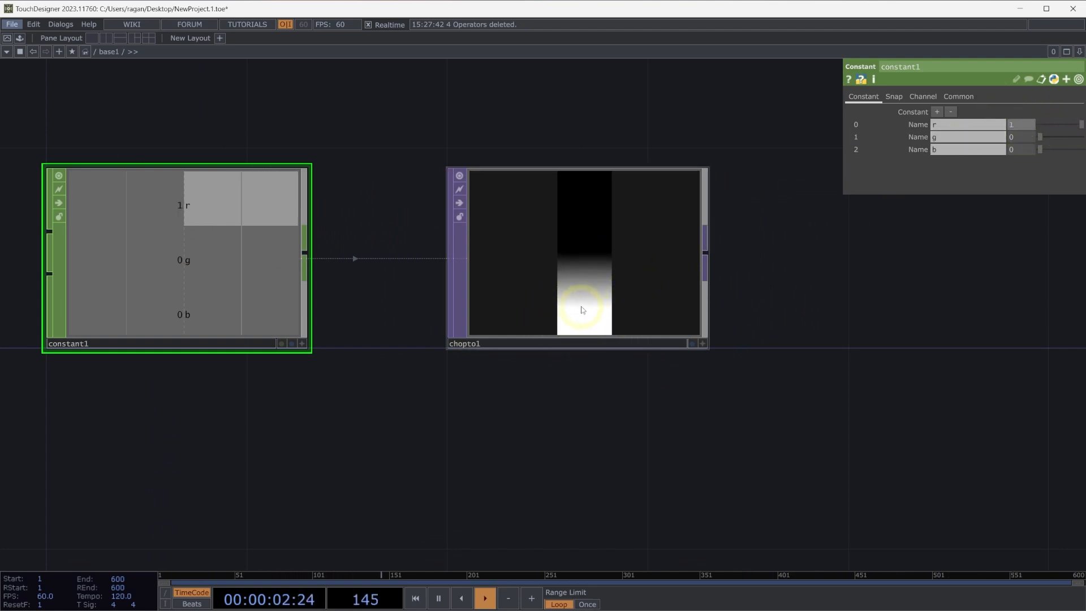
pyautogui.click(575, 257)
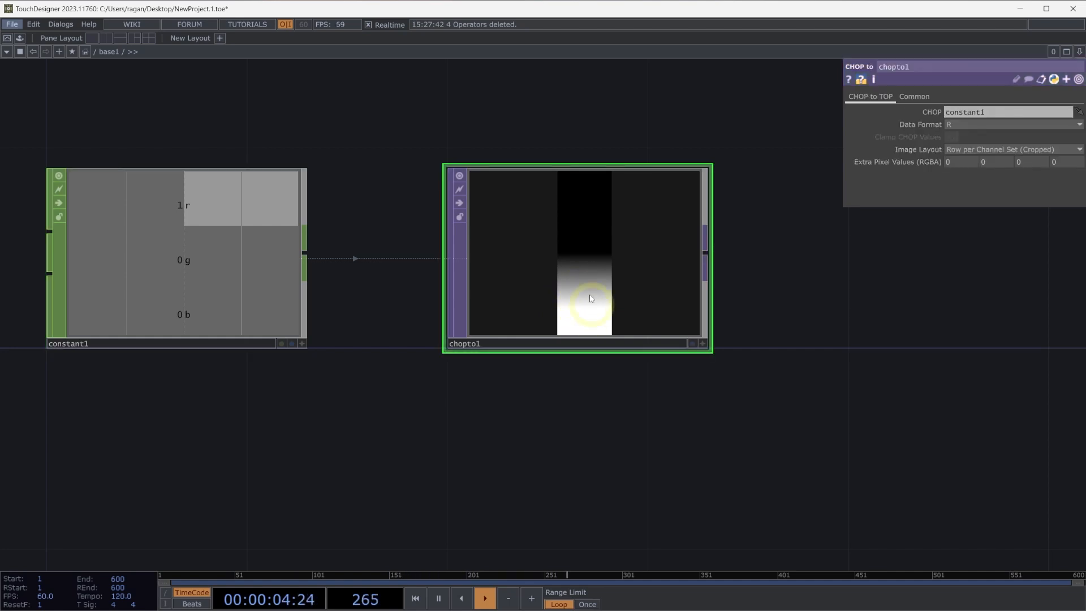
pyautogui.moveTo(574, 278)
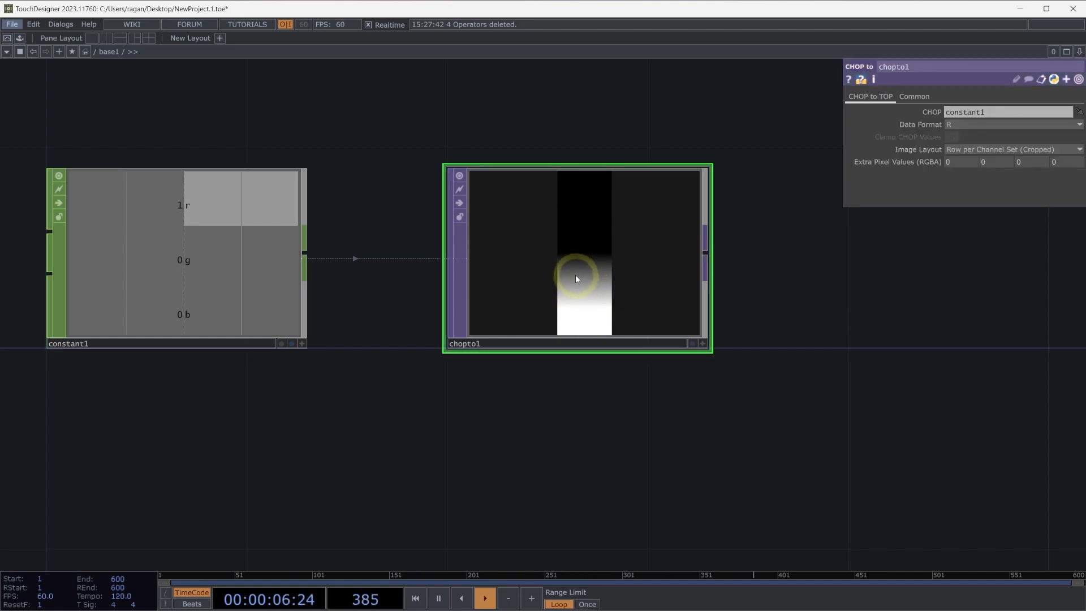
pyautogui.rightClick(576, 278)
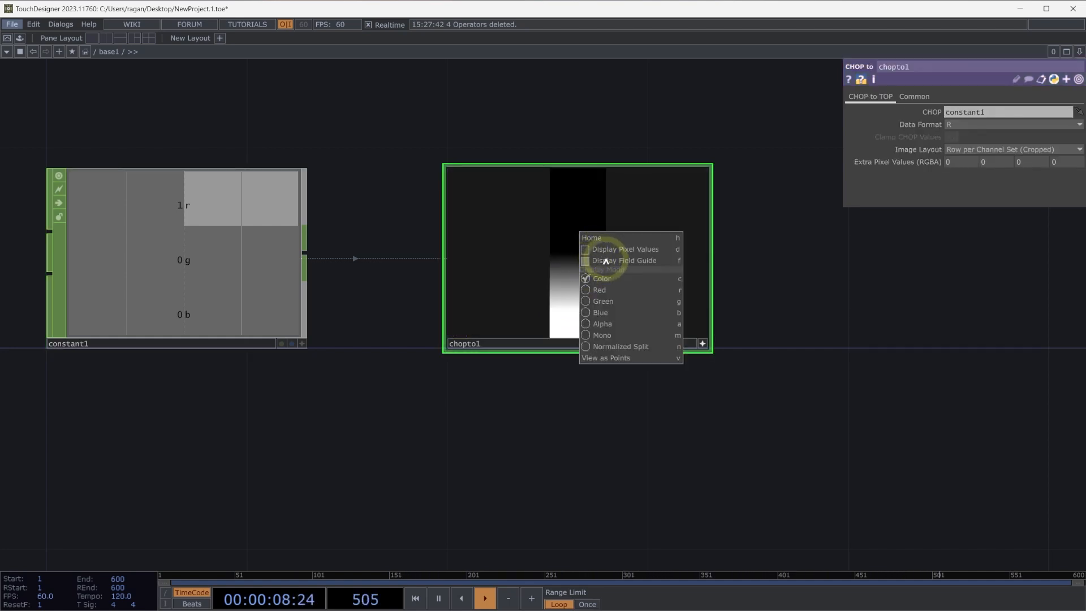
pyautogui.click(625, 249)
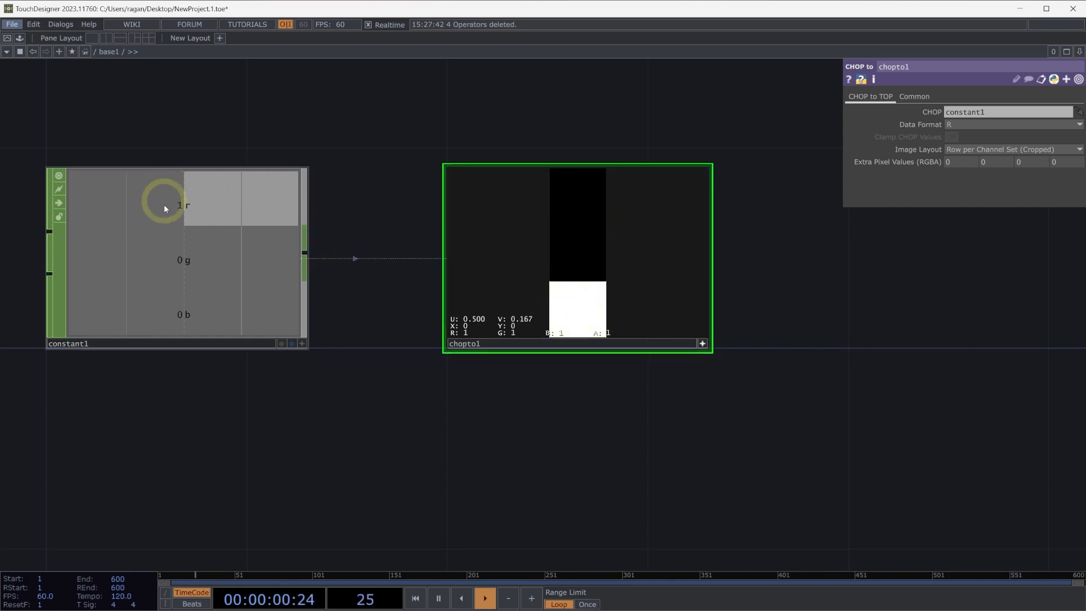
pyautogui.moveTo(196, 199)
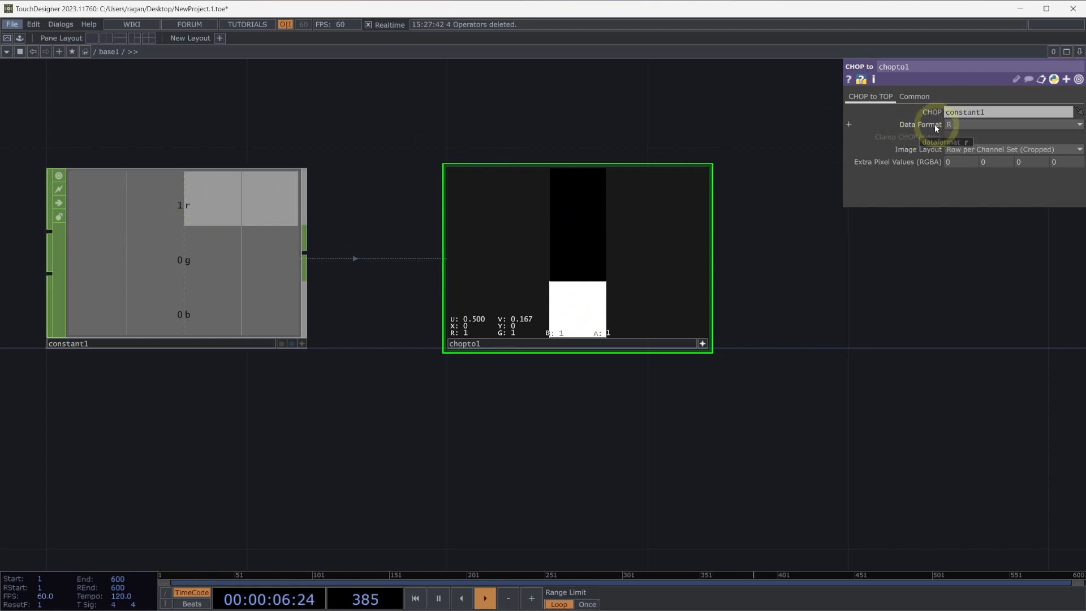
pyautogui.moveTo(950, 135)
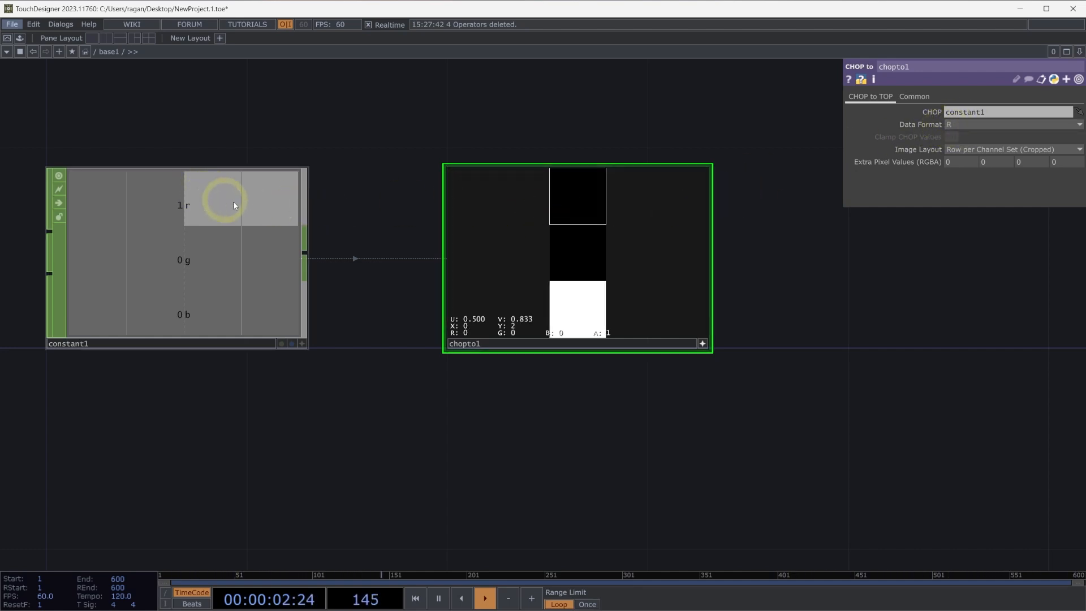
pyautogui.moveTo(613, 181)
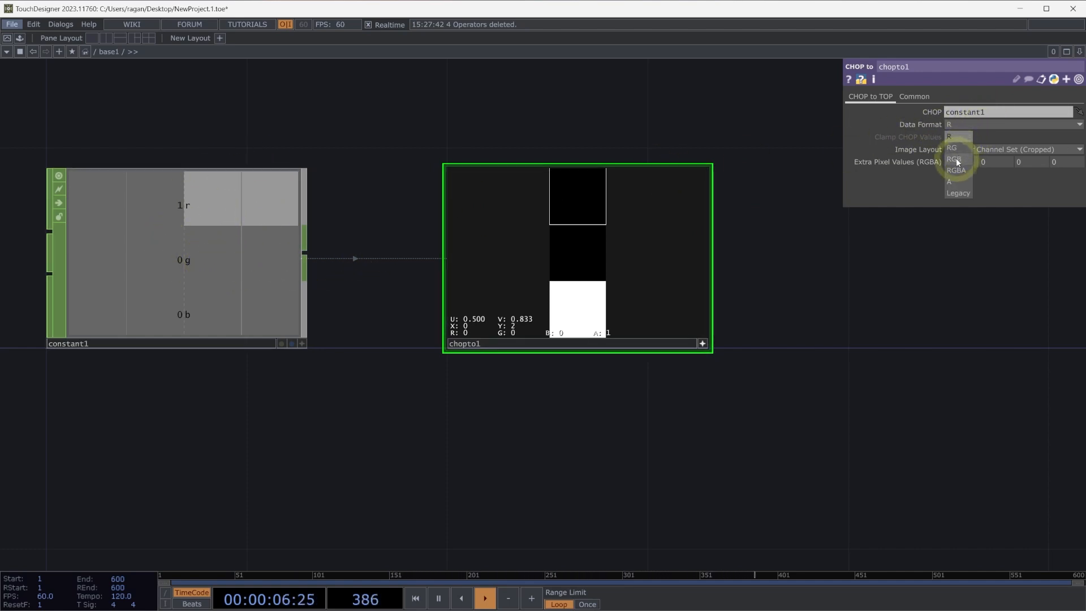
# Step: Set chopto1's data format to RGB
pyautogui.click(957, 159)
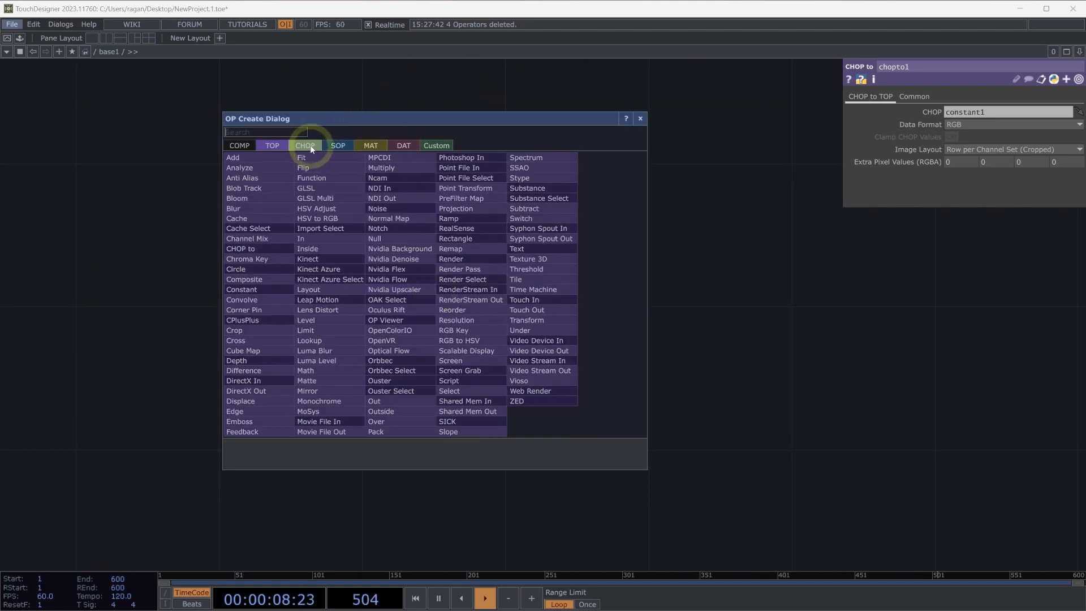
# Step: Create a Noise CHOP with channel names t[xyz] for three noise channels
pyautogui.click(304, 146)
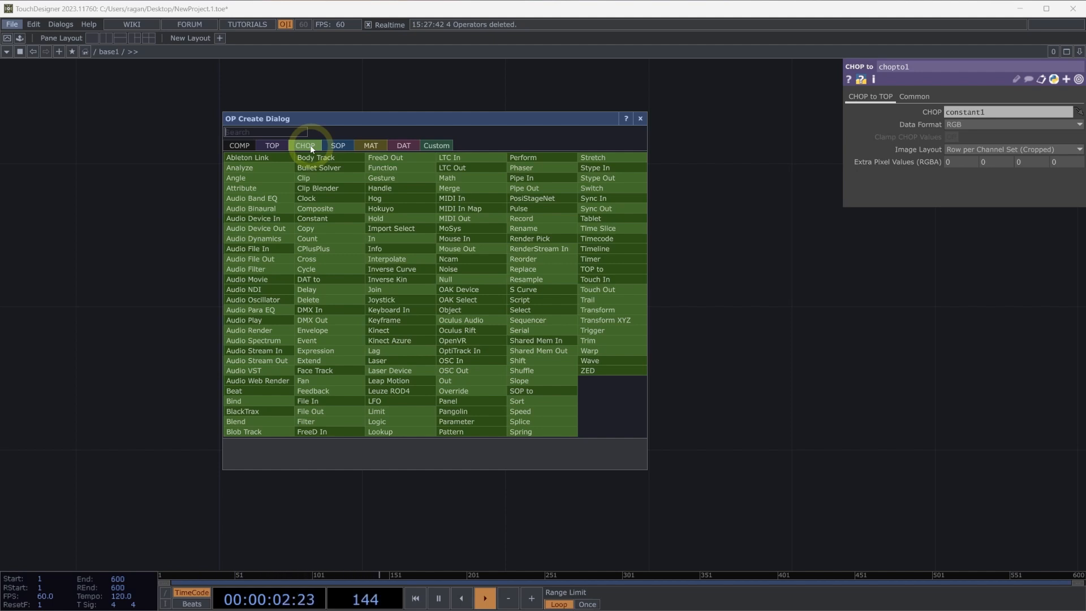
pyautogui.write('noi')
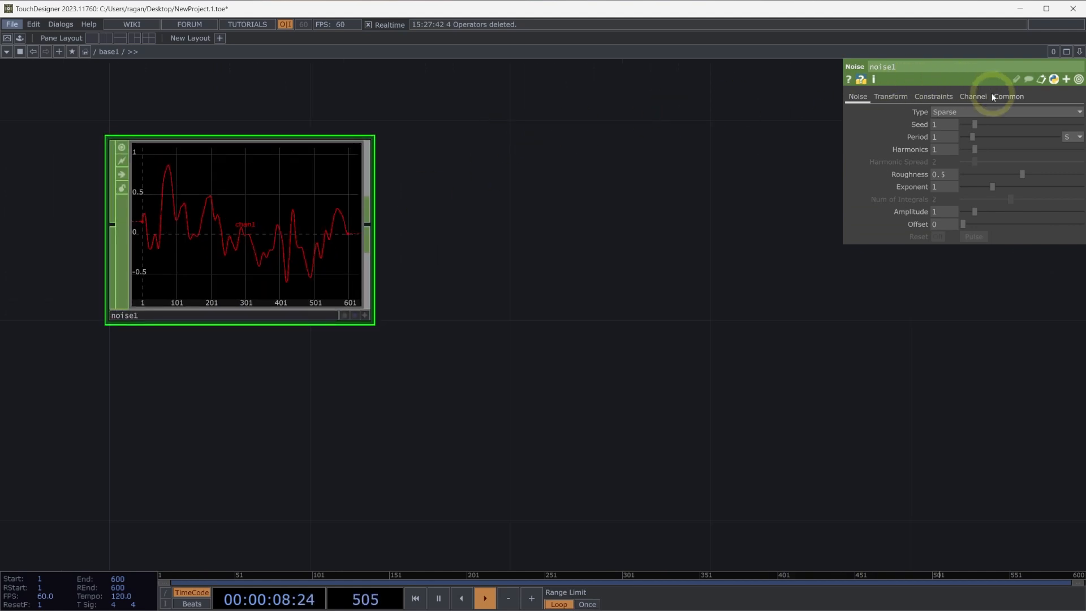
pyautogui.click(972, 96)
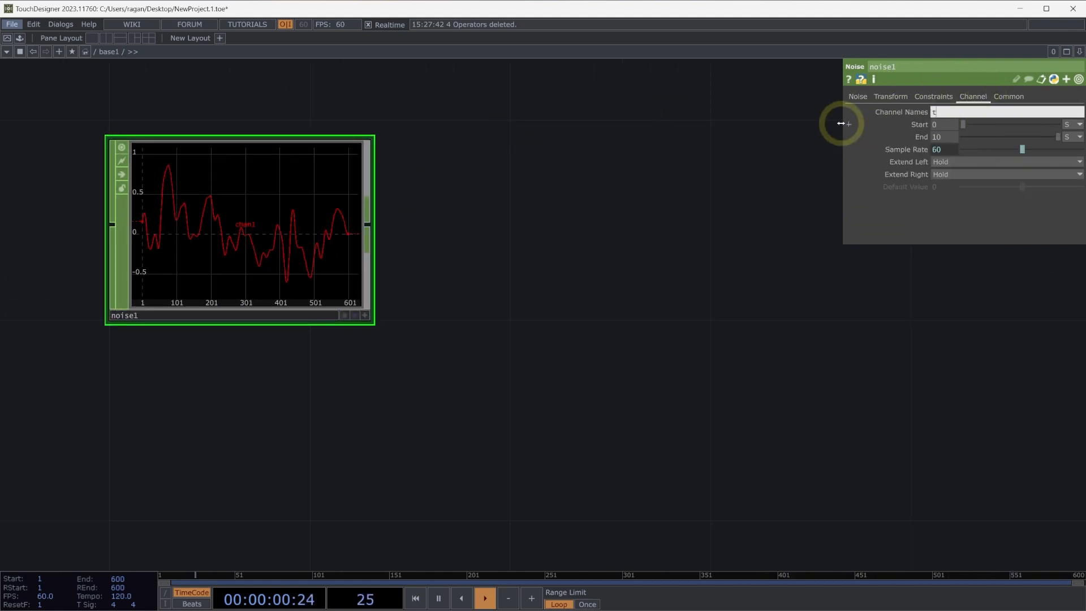
pyautogui.write('[xyz]')
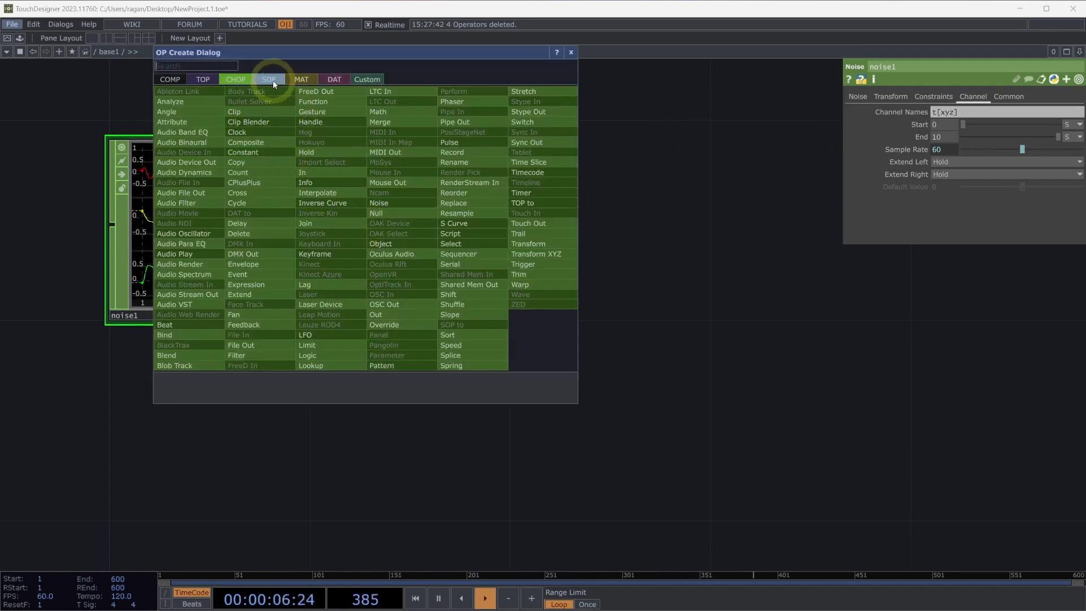
# Step: Create a Limit SOP reading noise1 with tx as X channel and ty as Y channel
pyautogui.click(268, 79)
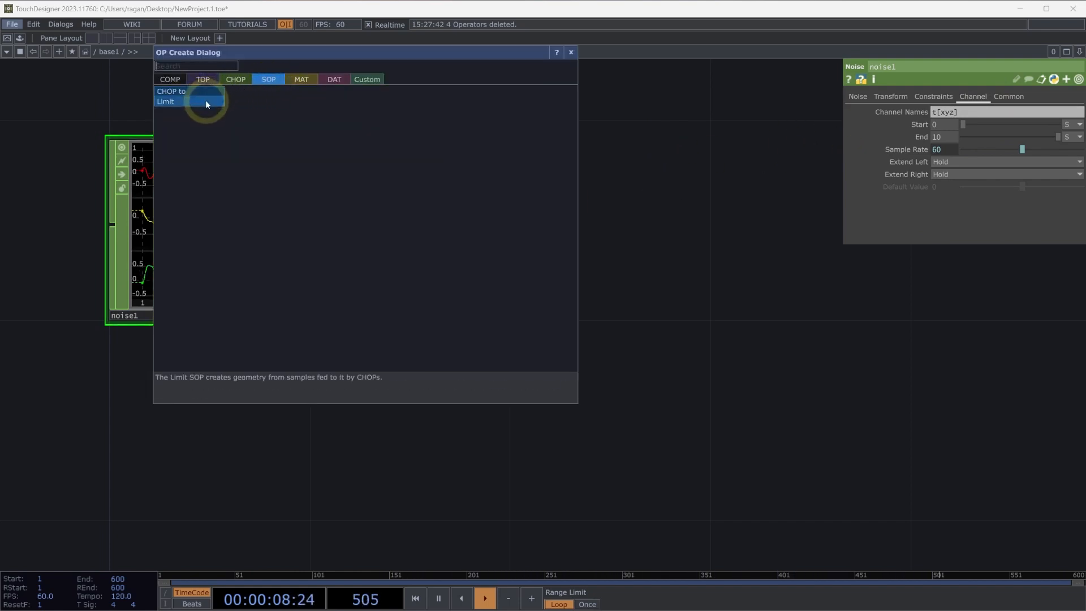
pyautogui.click(174, 96)
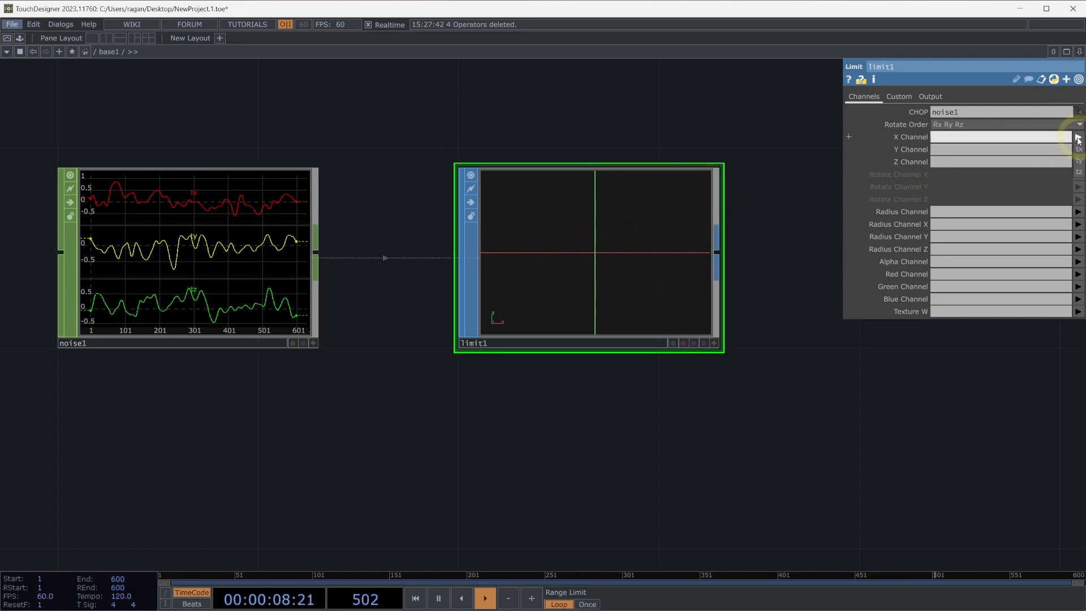
pyautogui.click(1078, 137)
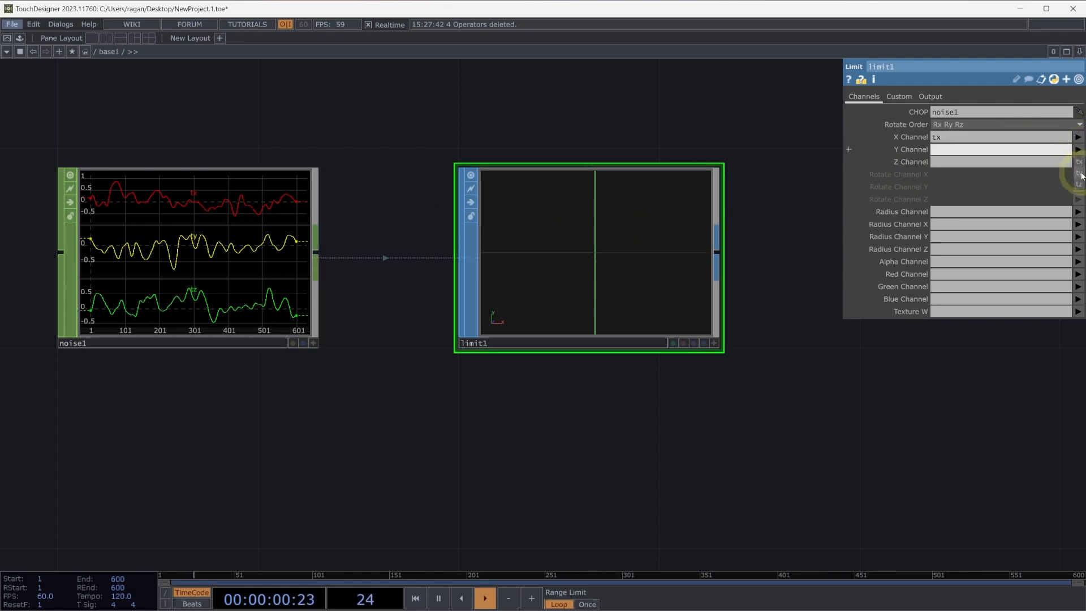
pyautogui.write('ty')
pyautogui.write('ch')
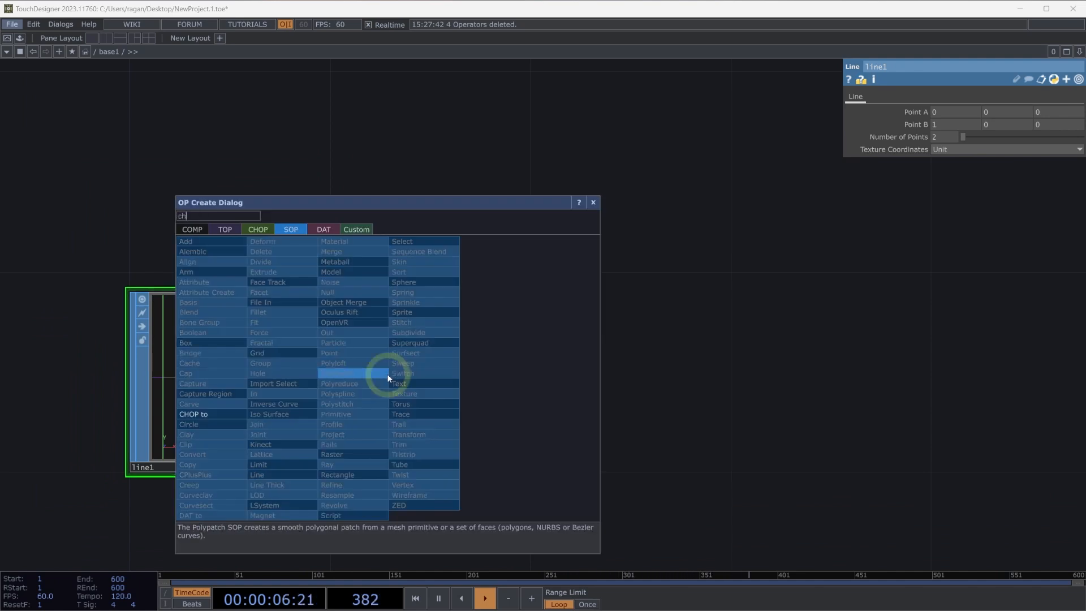
# Step: Create a CHOP to SOP operator, chopto2, wired from line1
pyautogui.click(194, 413)
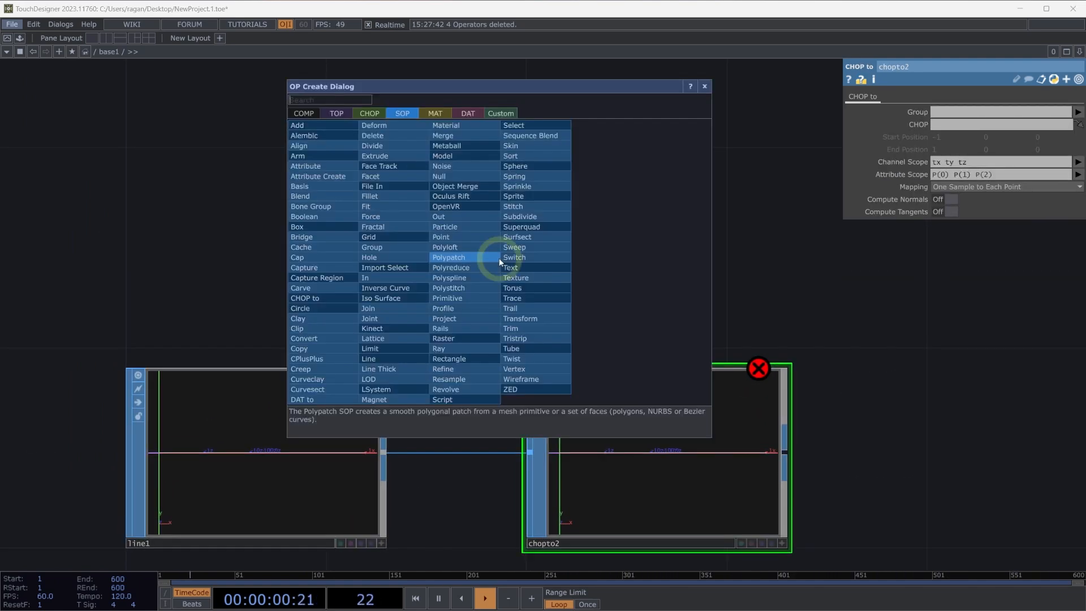
# Step: Create a Pattern CHOP with a sine wave and channel name ty
pyautogui.write('pat')
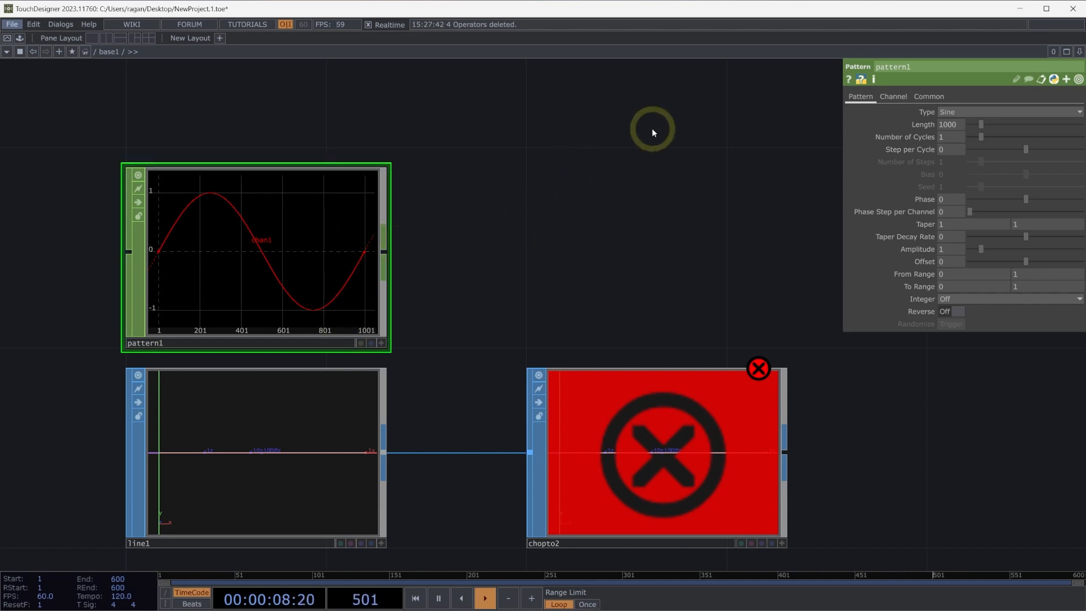
pyautogui.click(893, 96)
pyautogui.write('ty')
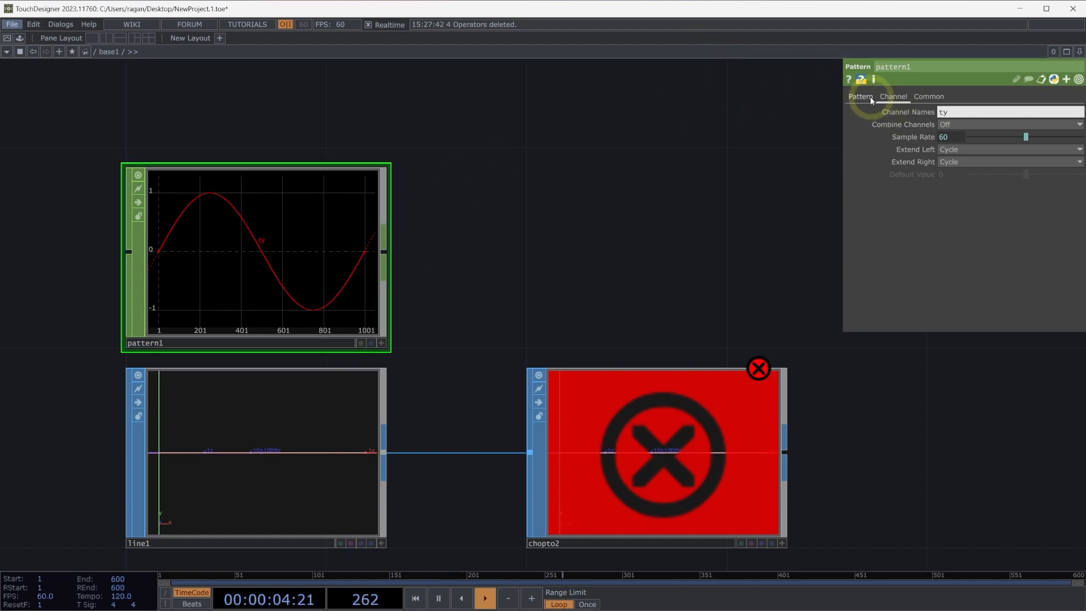
pyautogui.click(860, 96)
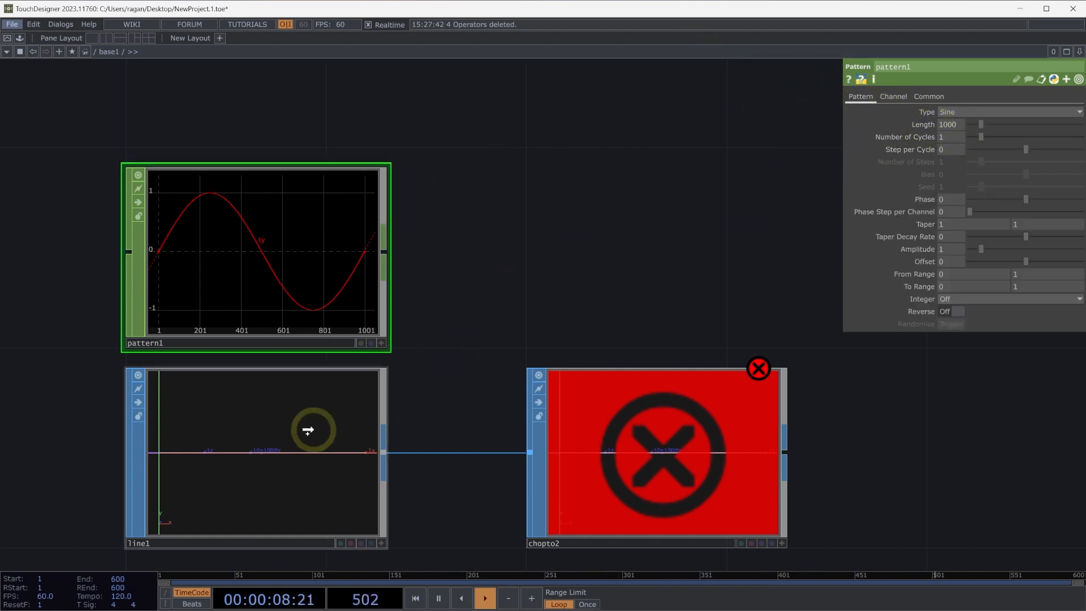
# Step: Reference pattern1's length as line1's Number of Points, giving 1000 points
pyautogui.click(264, 454)
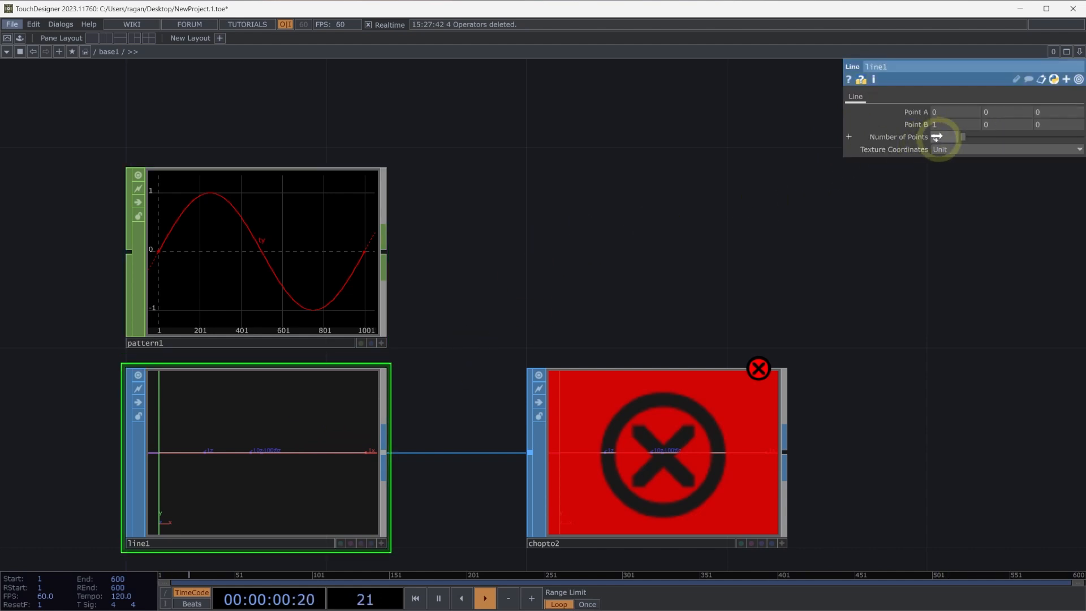
pyautogui.click(936, 137)
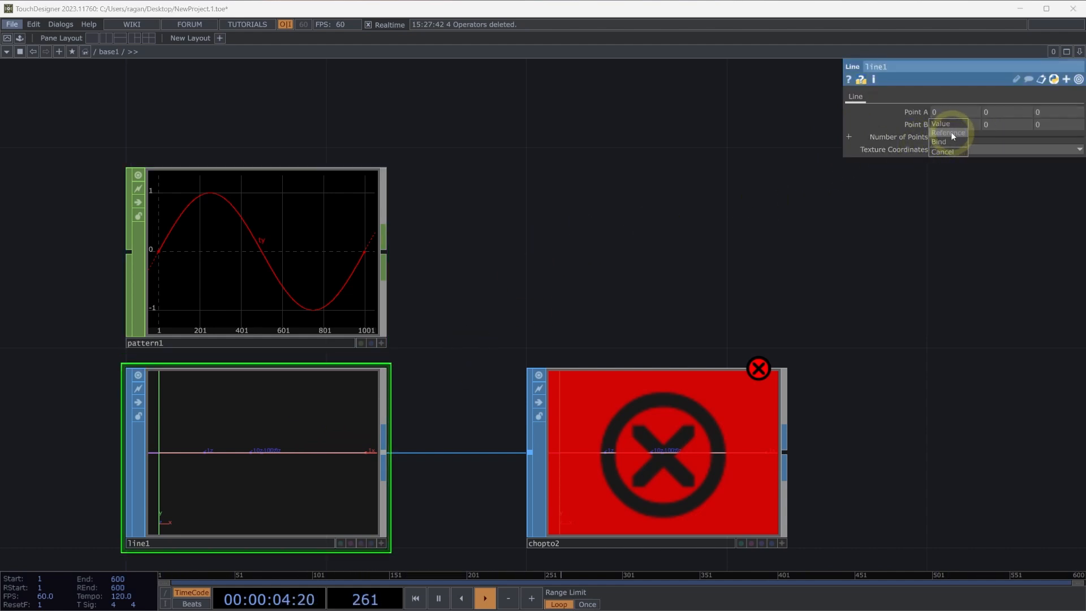
pyautogui.click(940, 123)
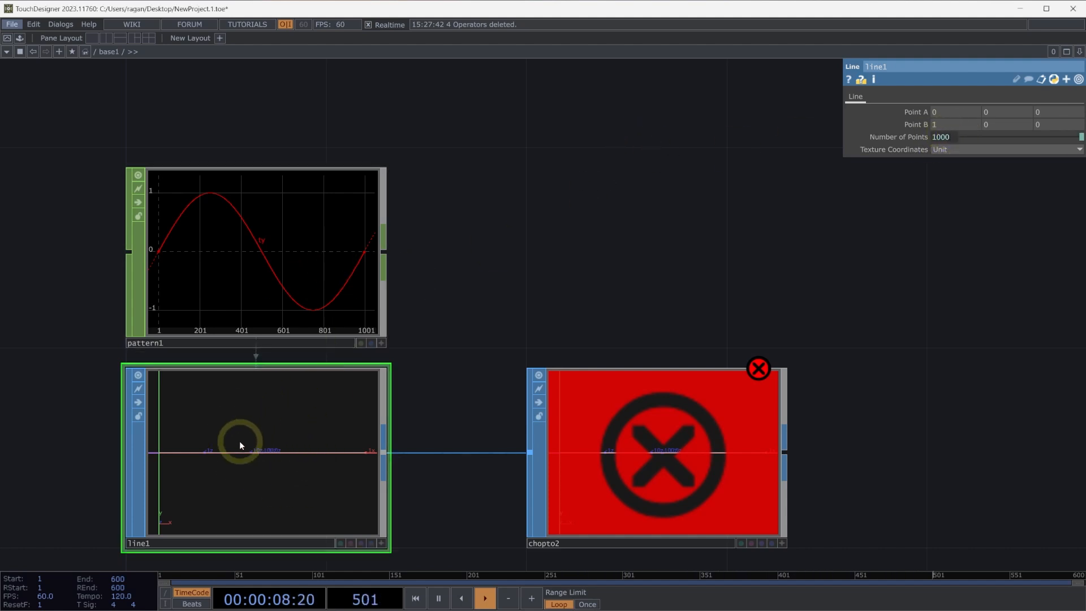
pyautogui.moveTo(314, 257)
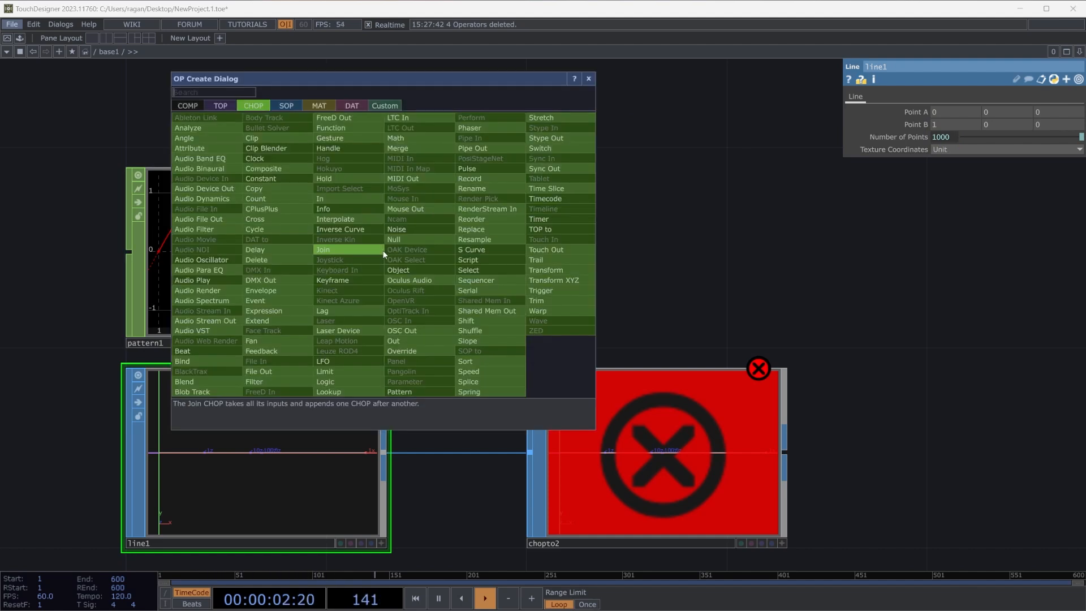
# Step: Insert a Null CHOP (null1) after pattern1 for chopto2 to read, bending line1 into a sine wave
pyautogui.write('nul')
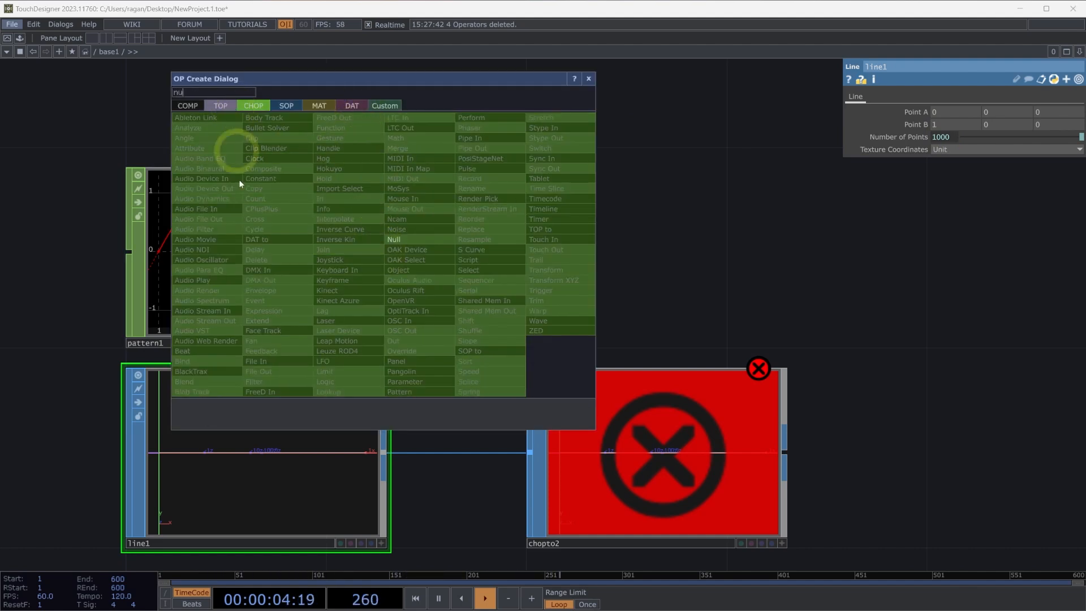
pyautogui.click(394, 239)
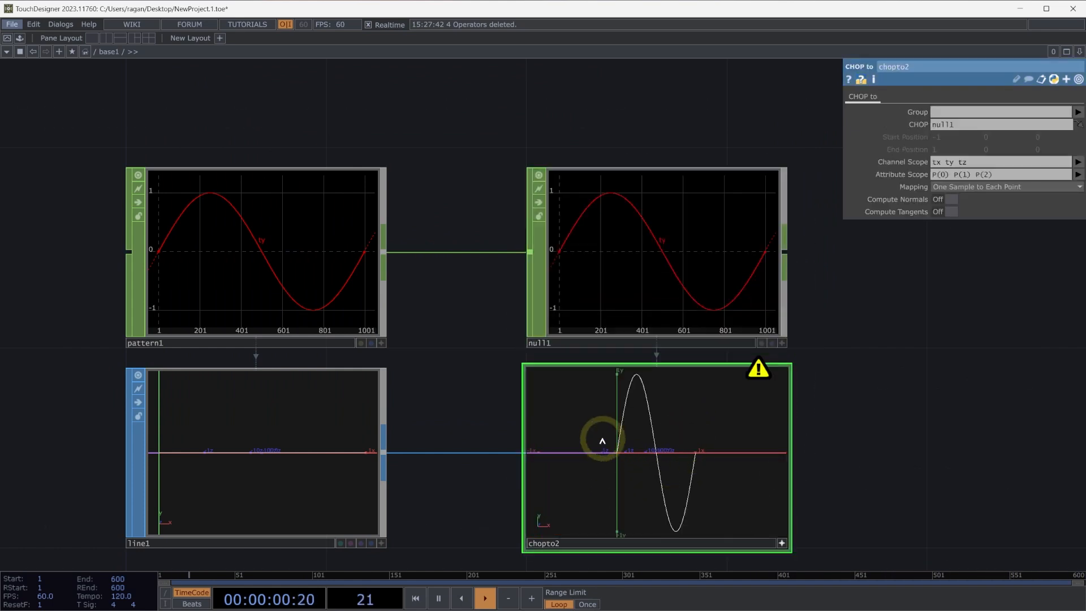
pyautogui.moveTo(283, 294)
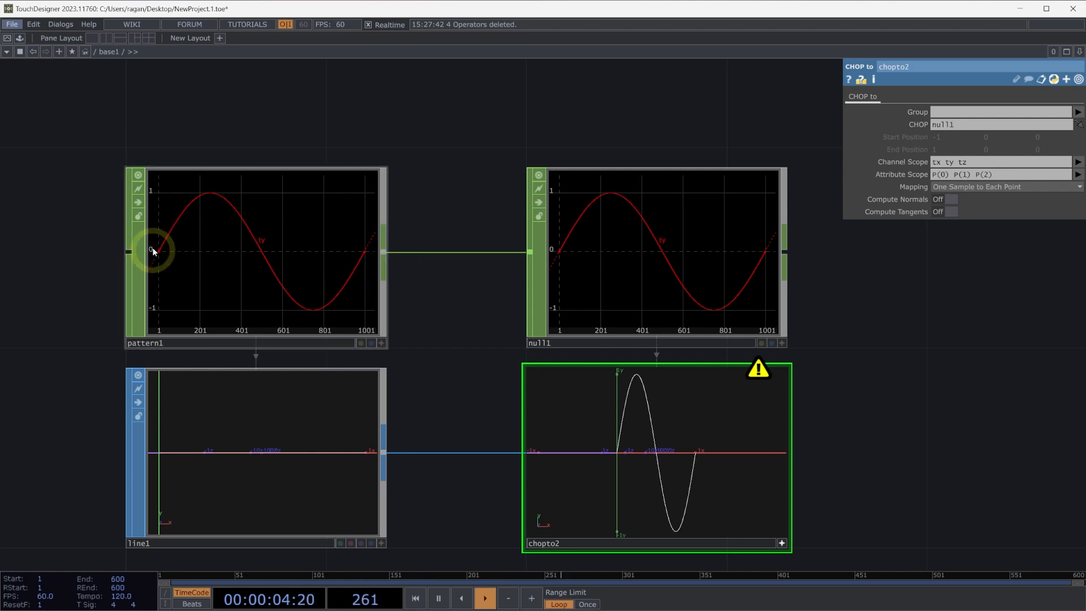
pyautogui.moveTo(316, 254)
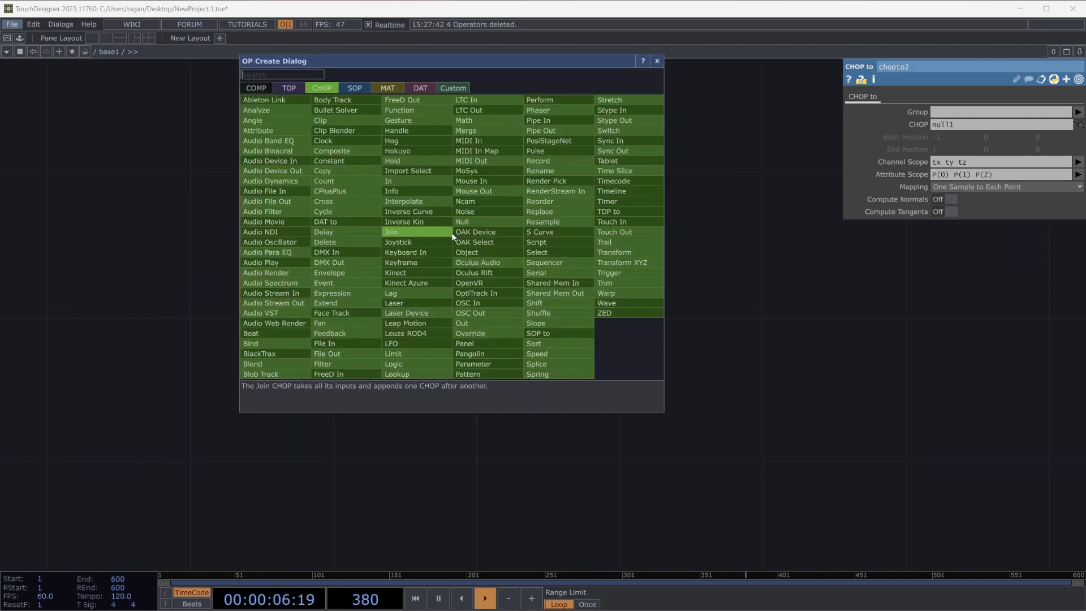
# Step: Add sine Pattern CHOP pattern2 (length 10) feeding chopto3, which tables its sample values
pyautogui.write('pa')
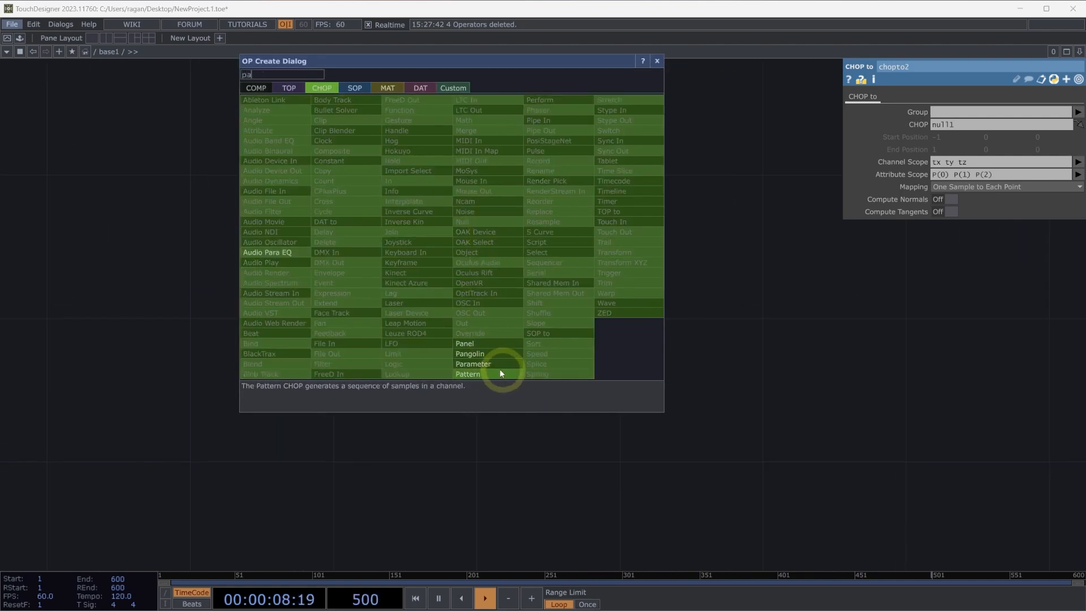
pyautogui.click(467, 375)
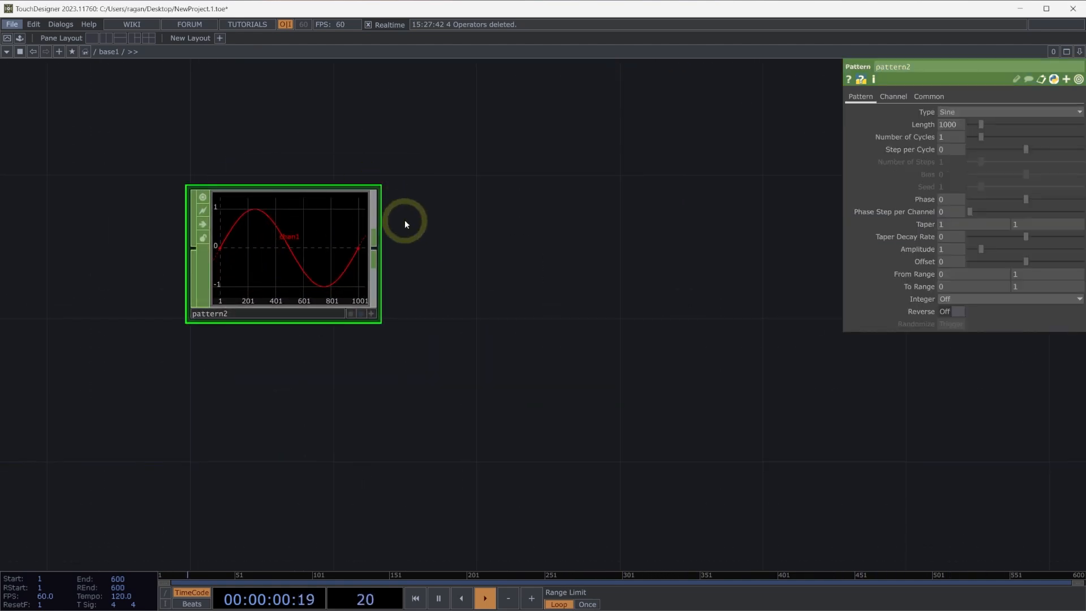
pyautogui.doubleClick(405, 223)
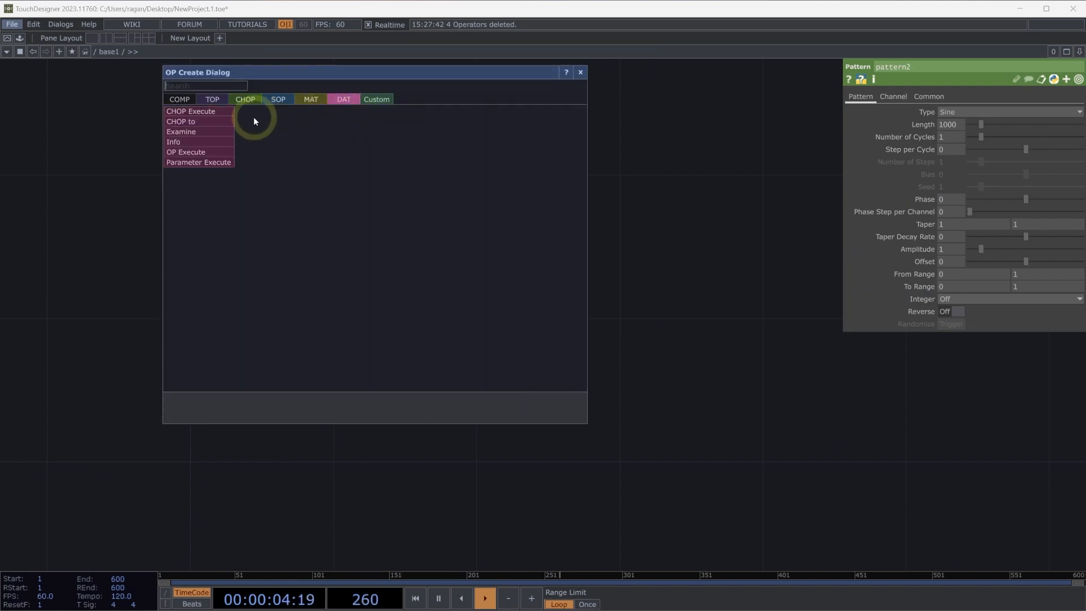
pyautogui.click(181, 121)
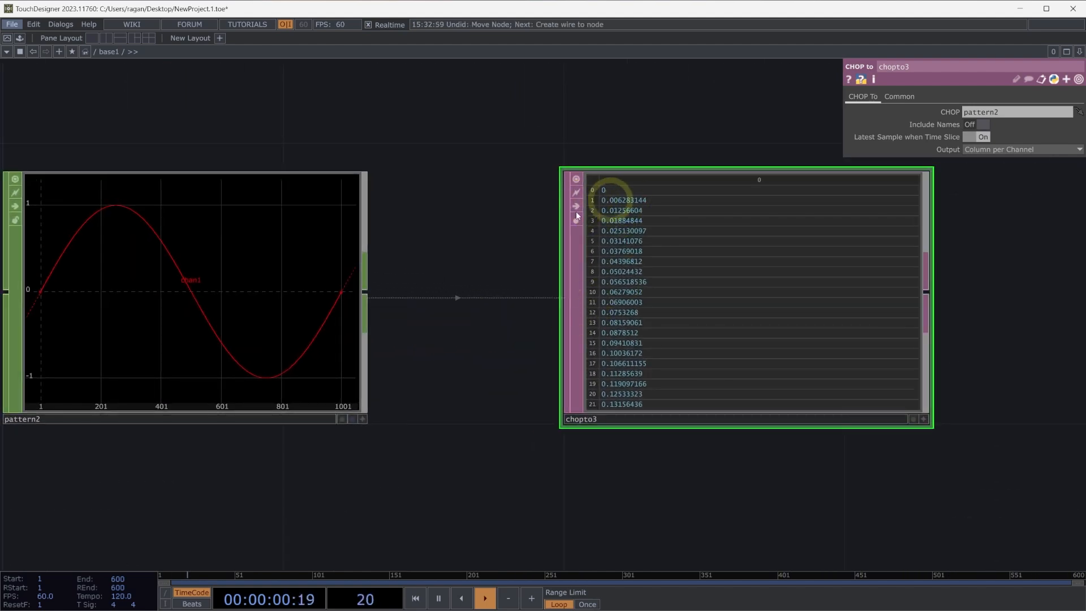
pyautogui.moveTo(642, 291)
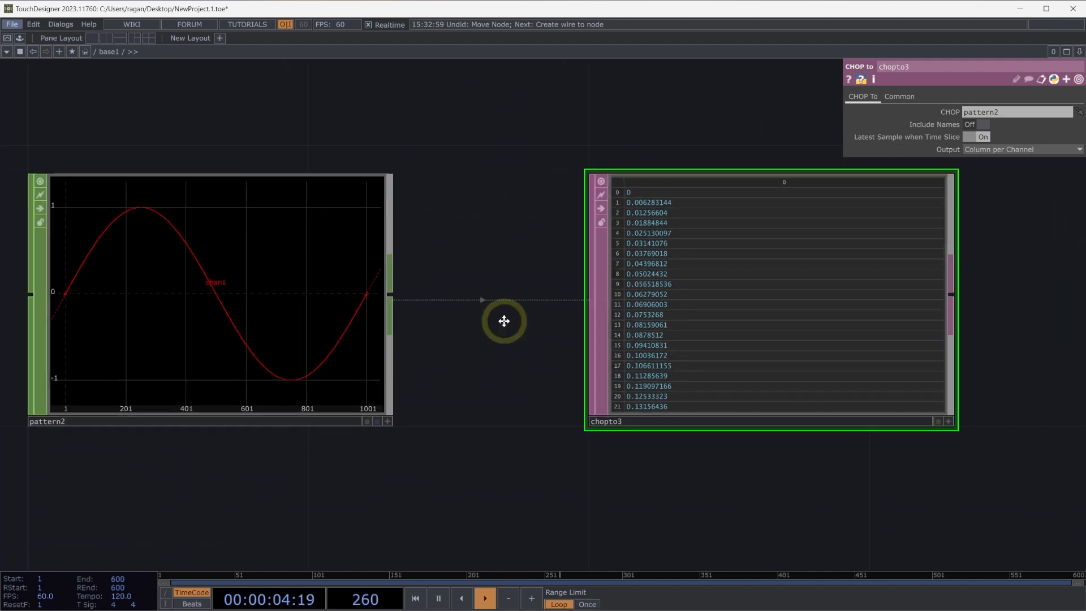
pyautogui.click(216, 290)
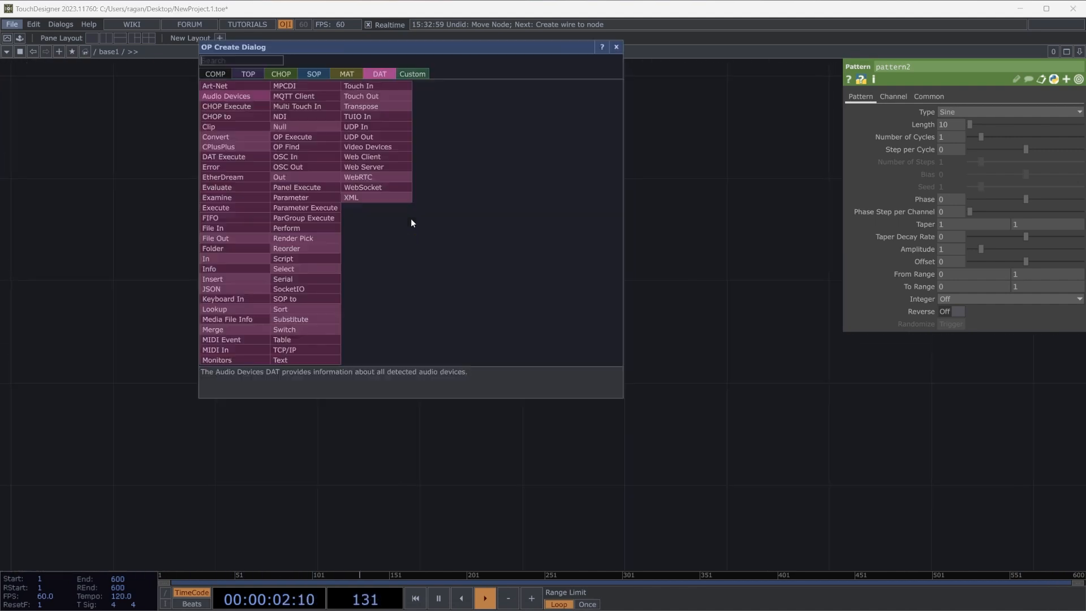
# Step: Create Add SOP add1 with Add Points enabled, giving tx, ty, tz channels at zero via SOP to CHOP
pyautogui.click(313, 75)
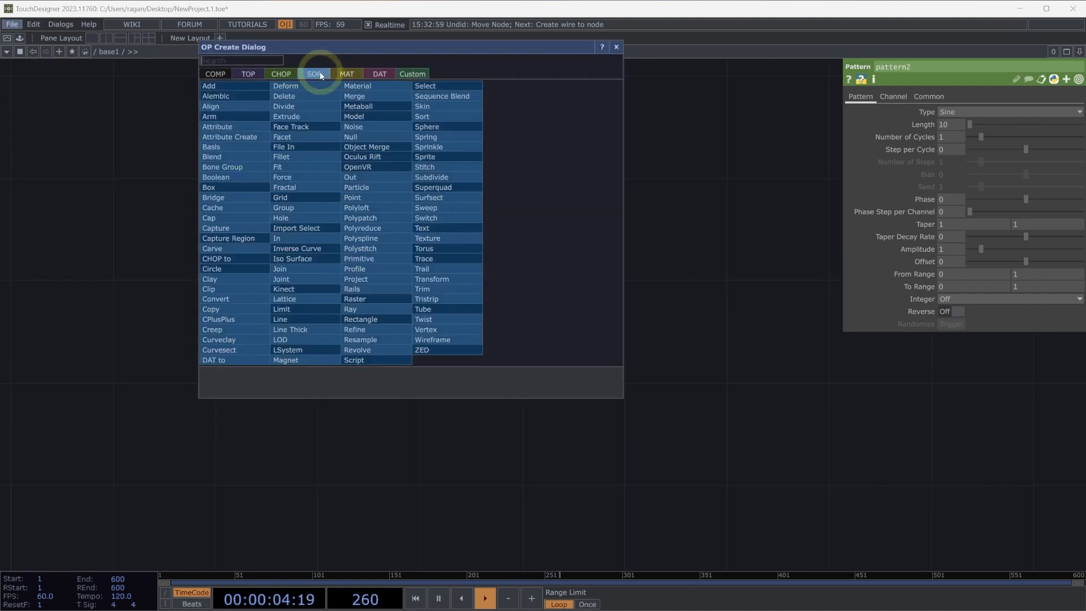
pyautogui.write('ad')
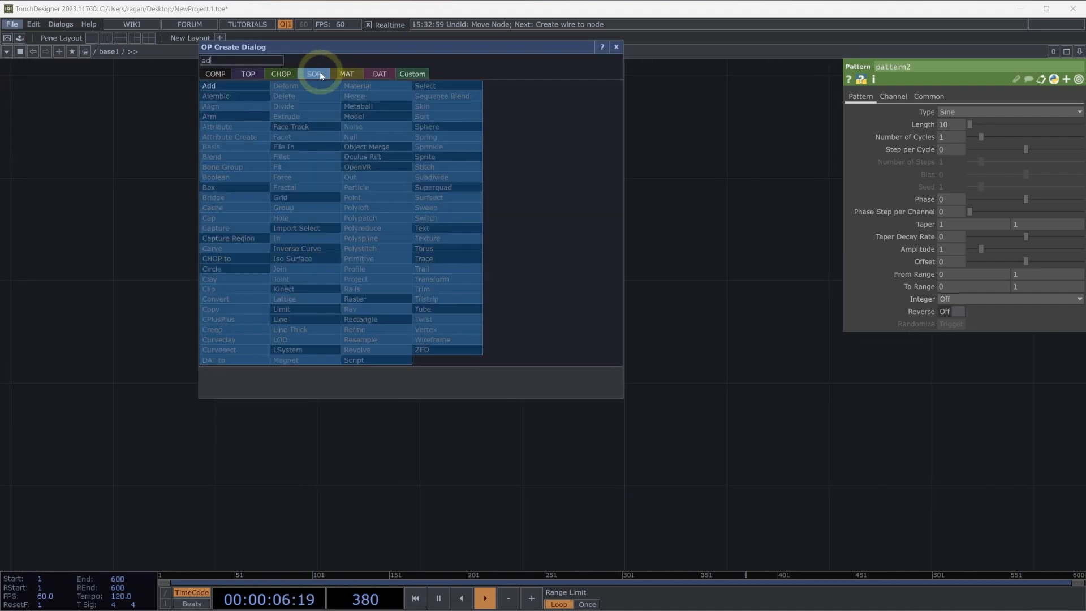
pyautogui.click(208, 85)
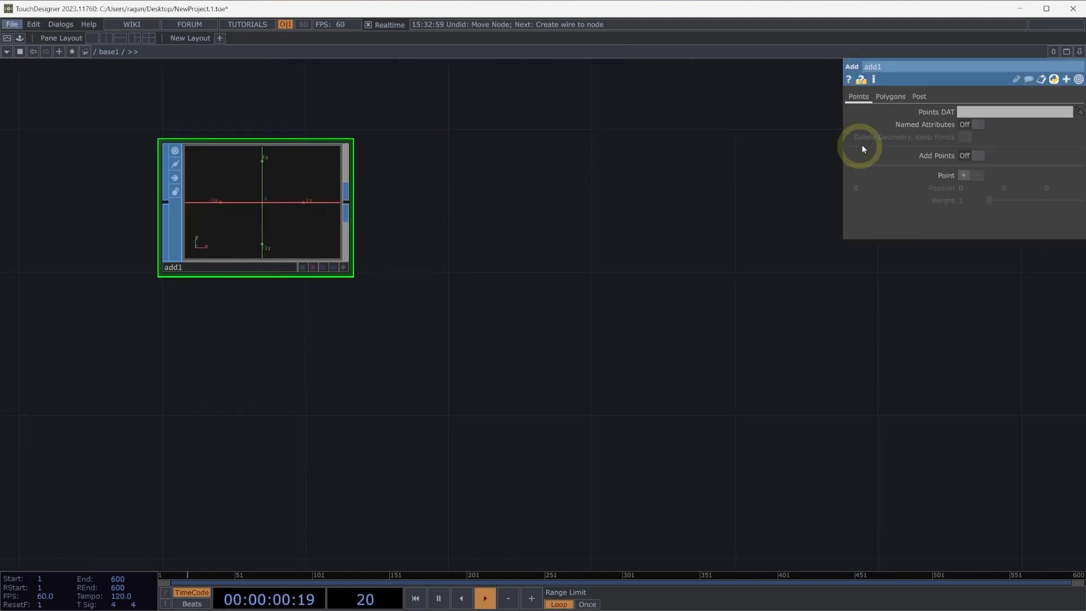
pyautogui.click(977, 155)
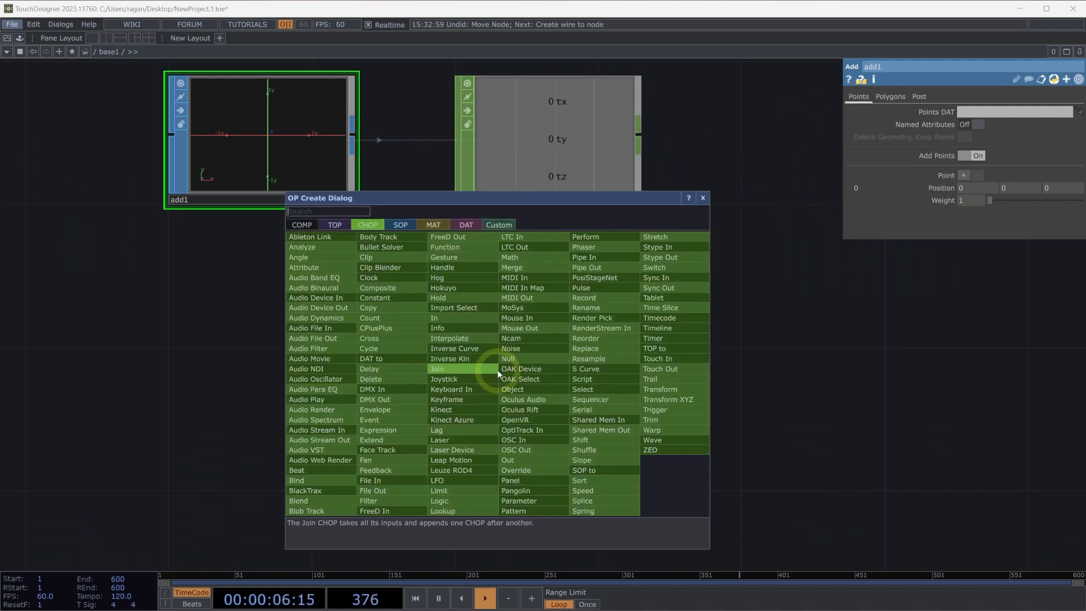
# Step: Create Circle SOP circle2 feeding sopto2, whose tx and ty trace cosine and sine curves
pyautogui.click(400, 223)
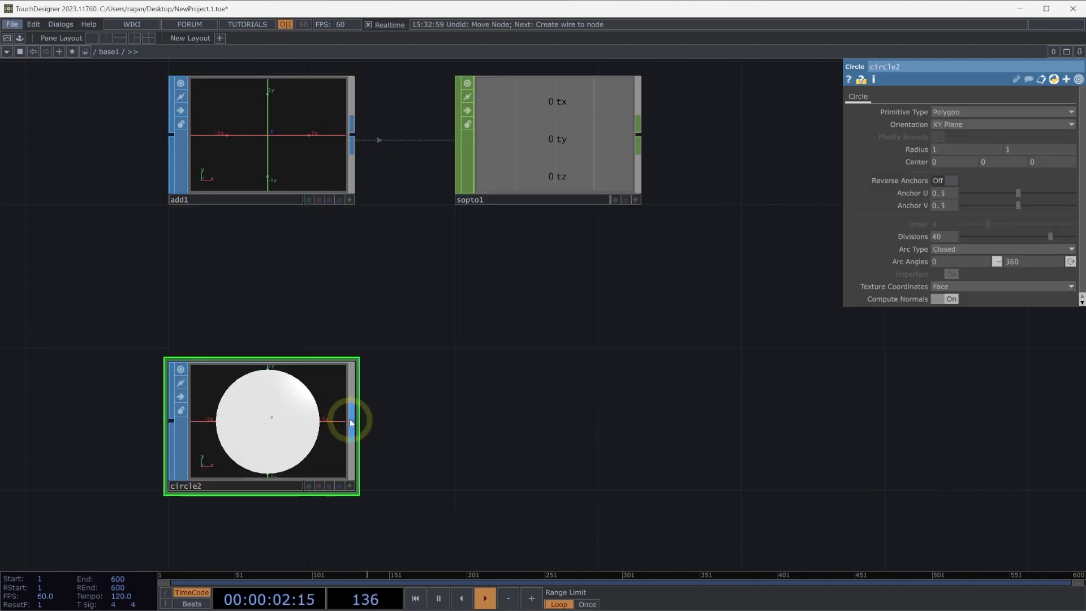
pyautogui.moveTo(193, 296)
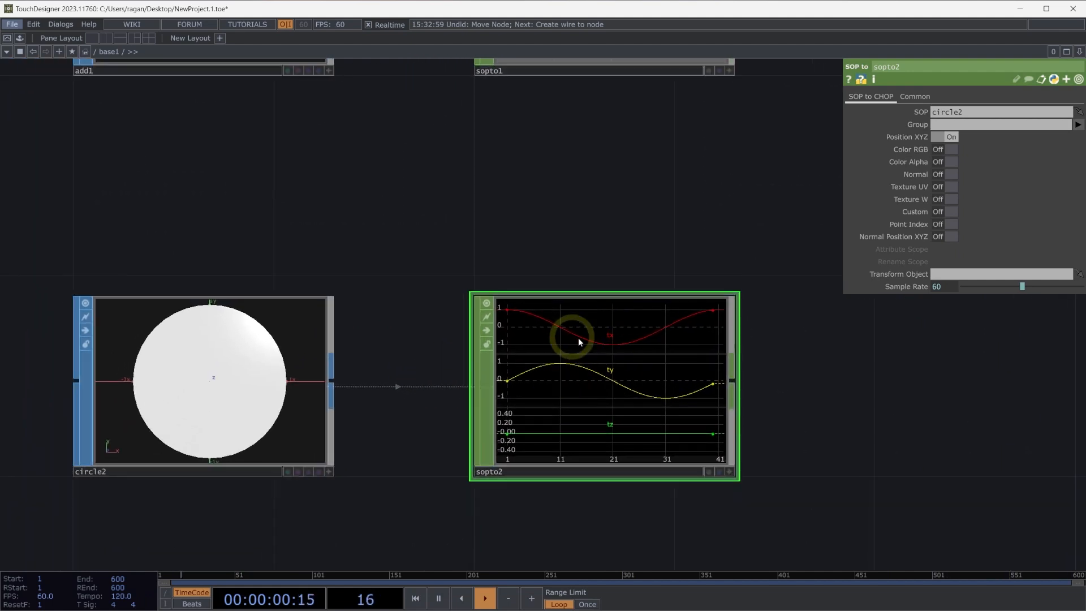
pyautogui.moveTo(575, 430)
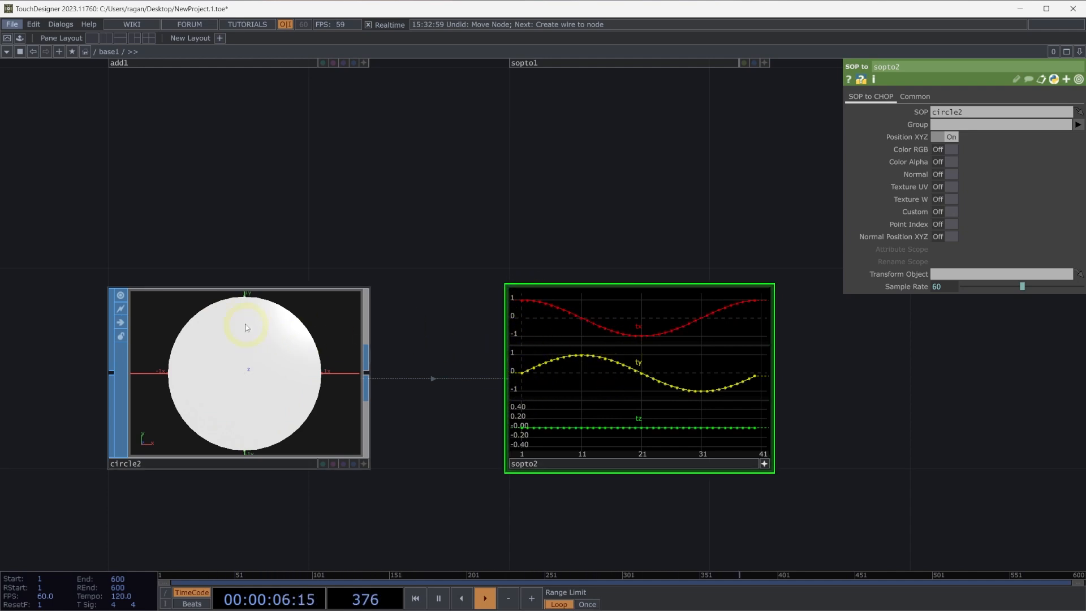
pyautogui.click(239, 374)
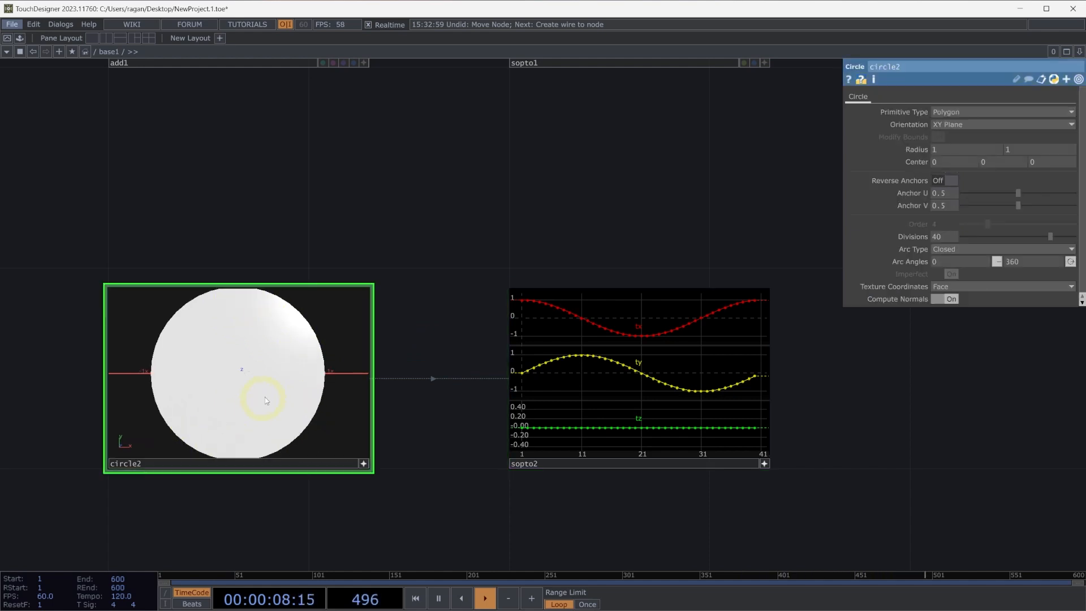
# Step: Enable point guides in circle2's viewer via its Display Options
pyautogui.rightClick(265, 401)
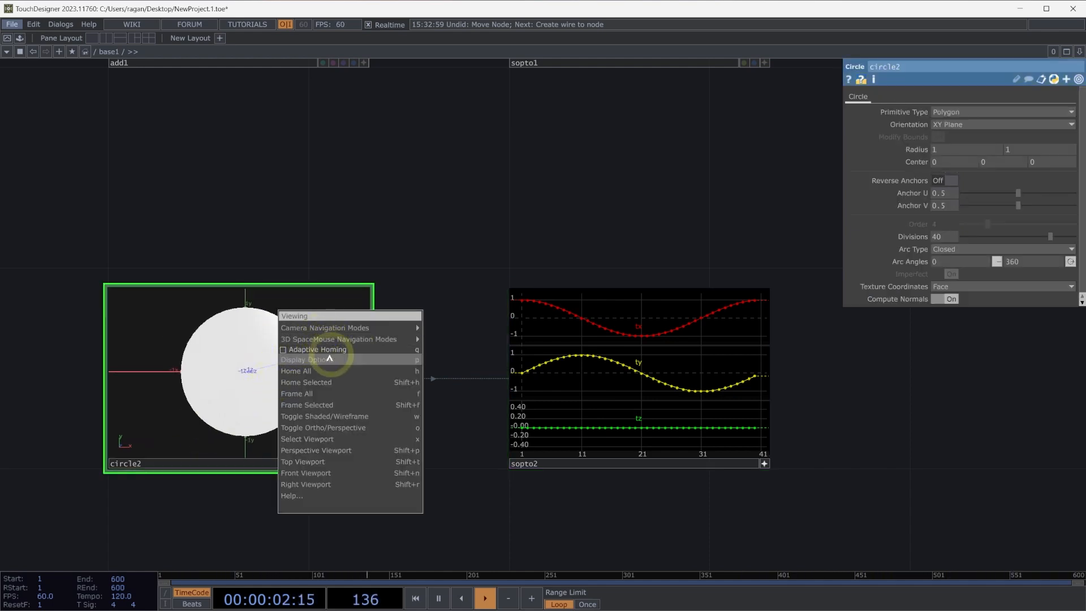
pyautogui.click(303, 359)
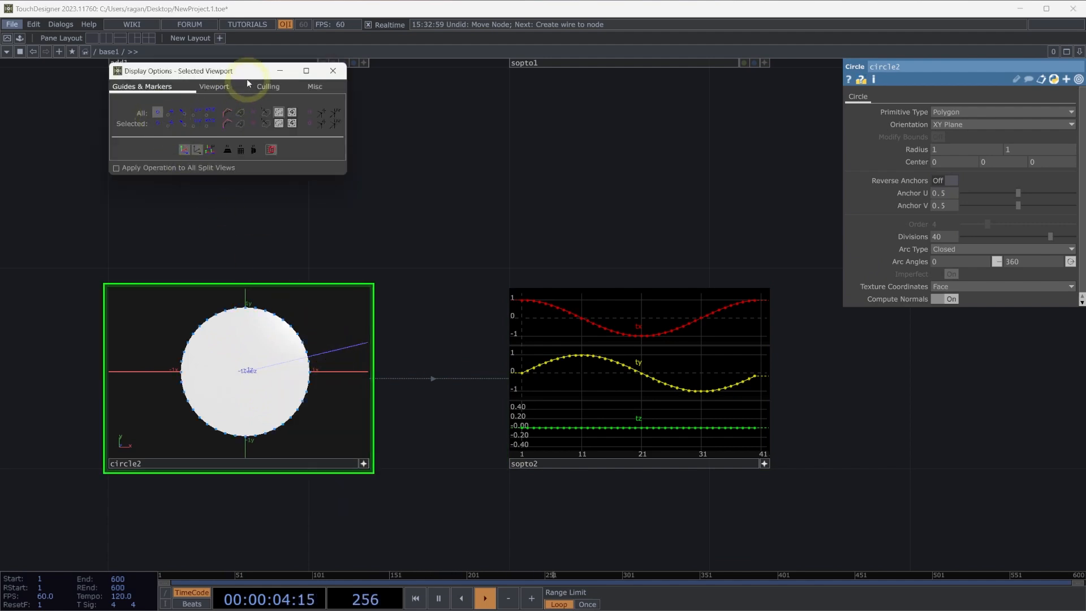
pyautogui.click(331, 70)
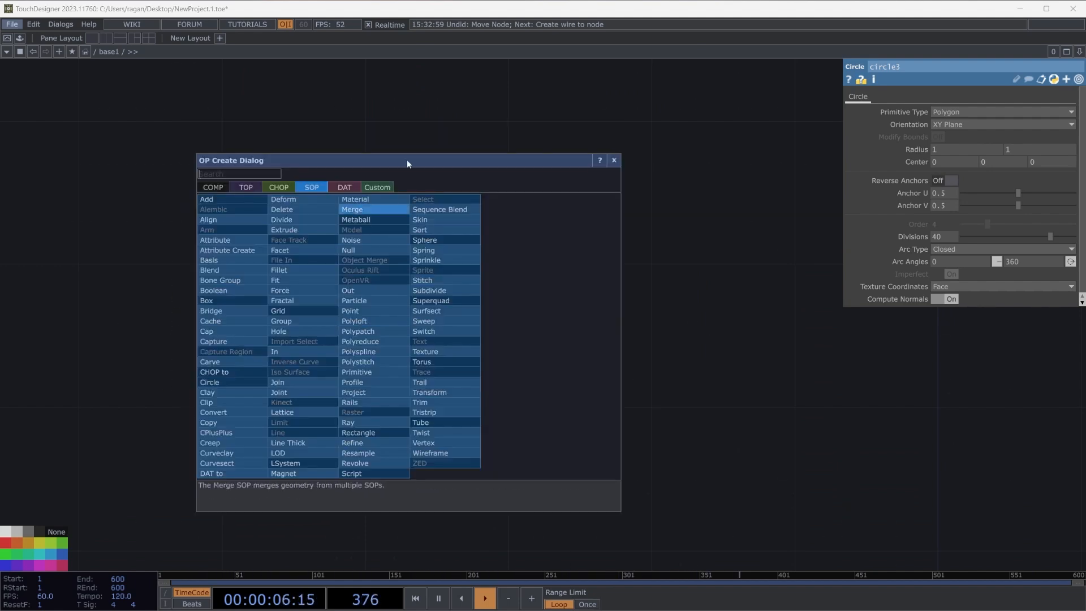
# Step: Attach SOP to DAT sopto3 to circle3, listing its point positions as a table
pyautogui.click(344, 186)
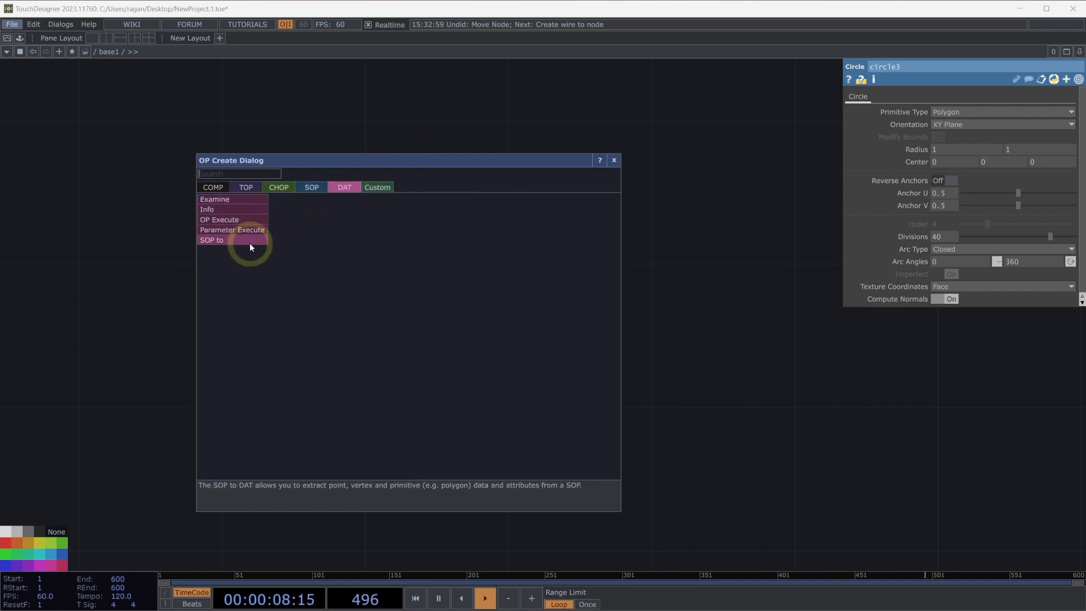
pyautogui.click(211, 239)
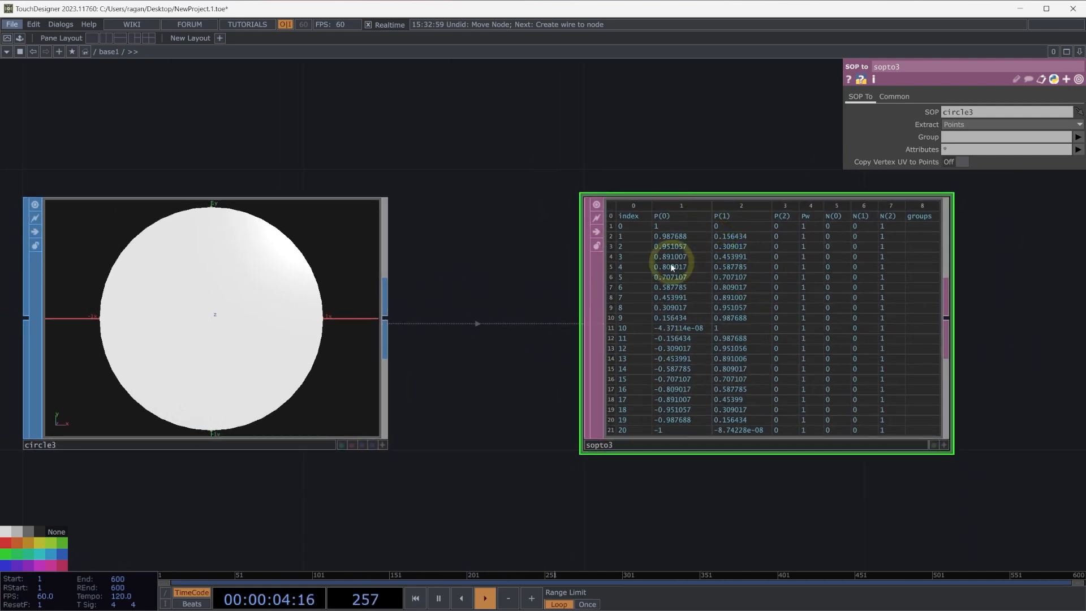
pyautogui.moveTo(647, 219)
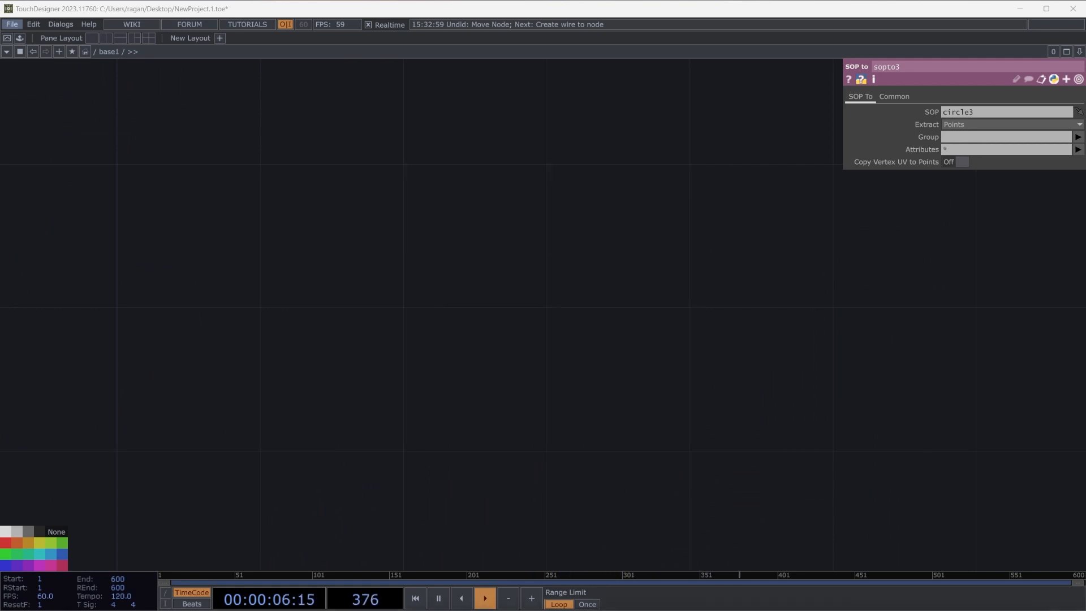
# Step: Create Table DAT table1 holding apple and 10 and feed it into DAT to CHOP datto1
pyautogui.click(374, 212)
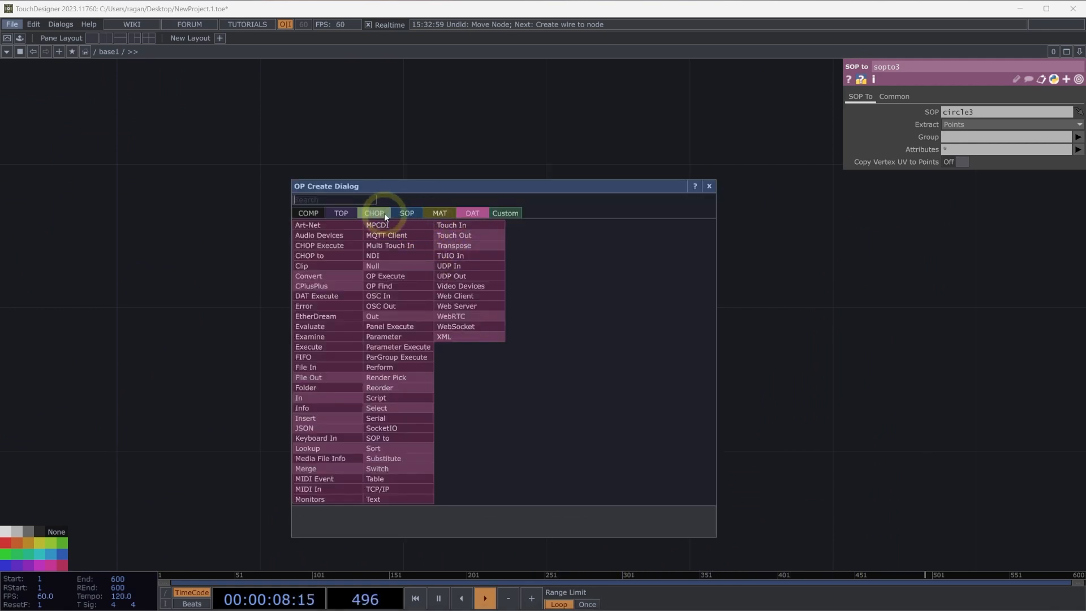
pyautogui.write('tab')
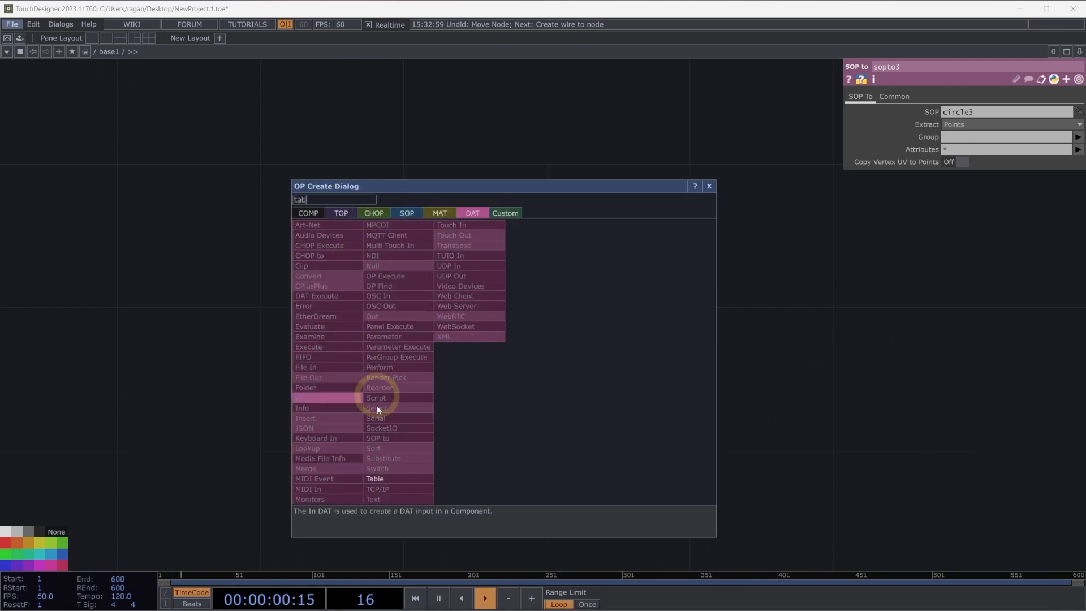
pyautogui.click(374, 479)
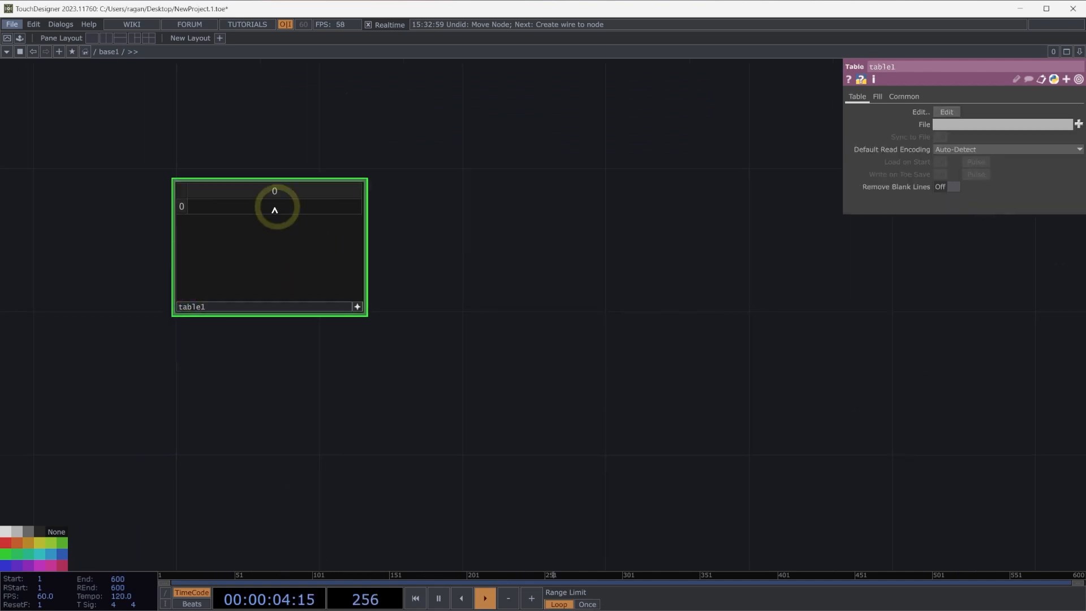
pyautogui.write('ap11')
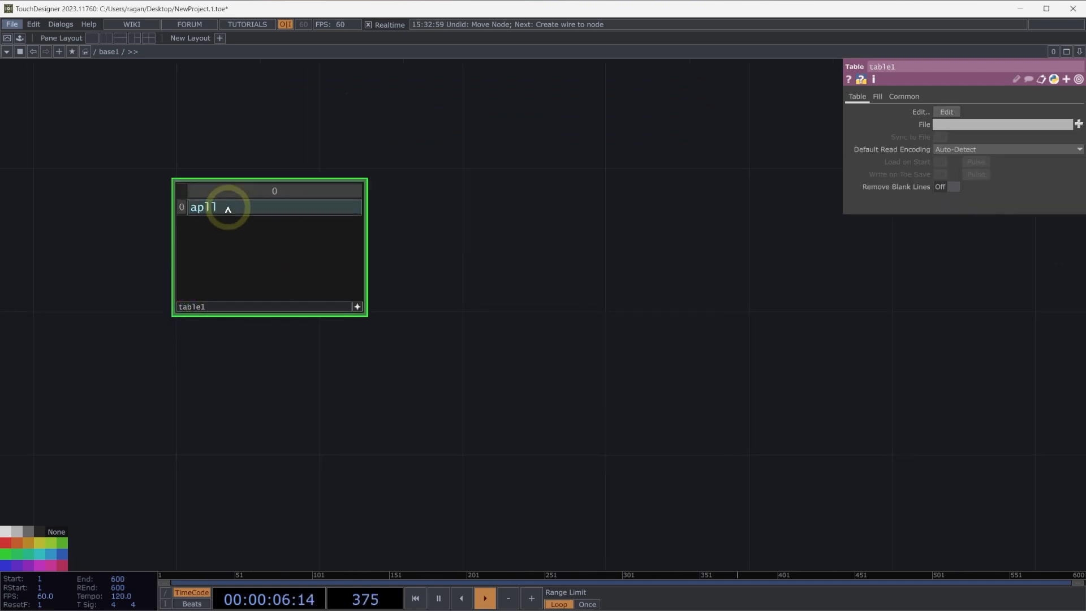
pyautogui.press('Backspace')
pyautogui.write('ple')
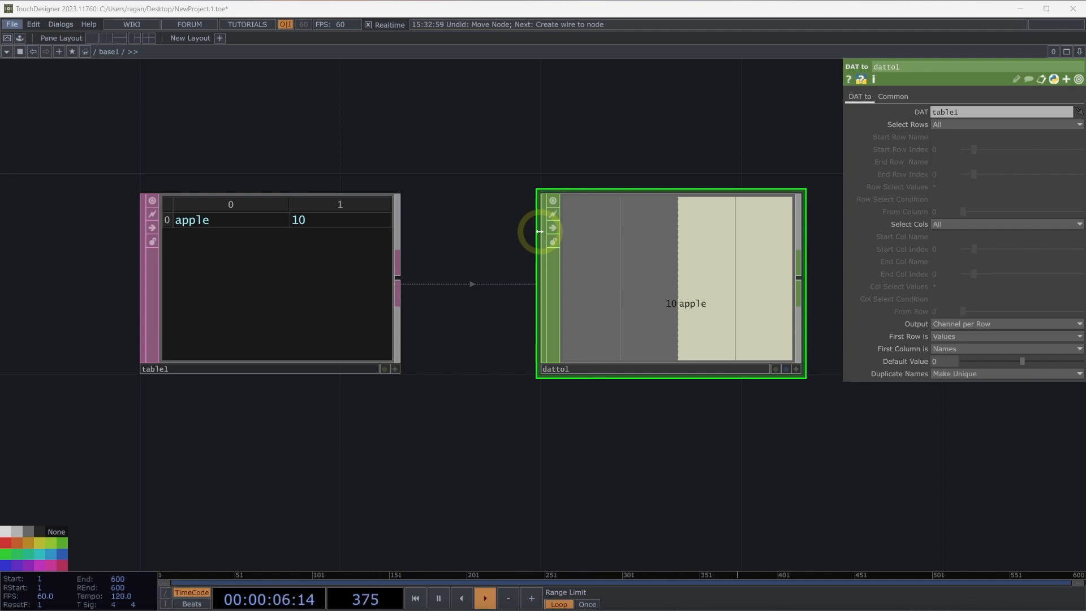
pyautogui.scroll(-3)
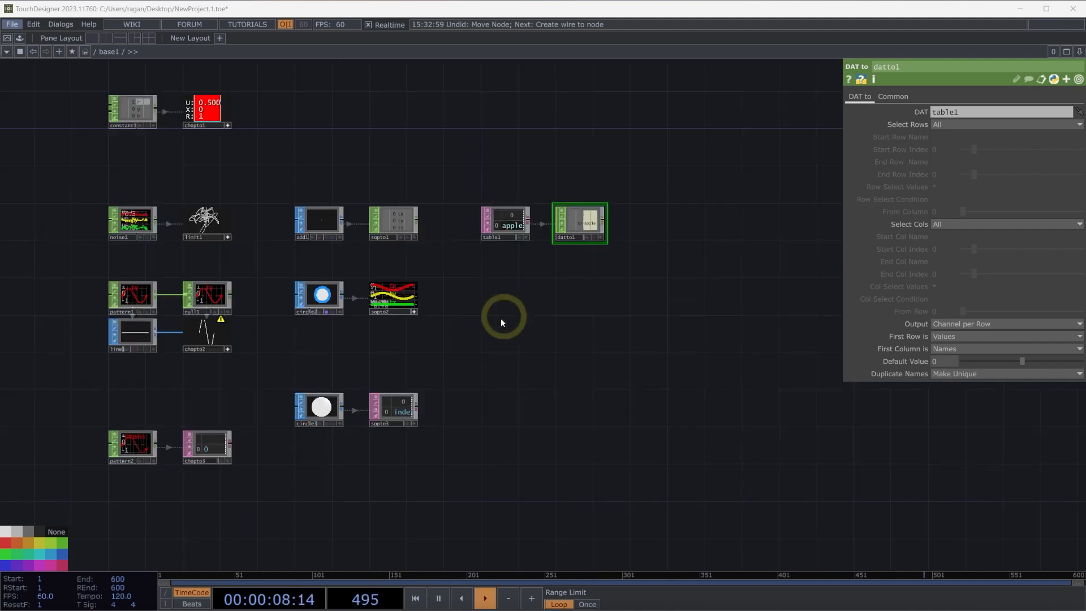